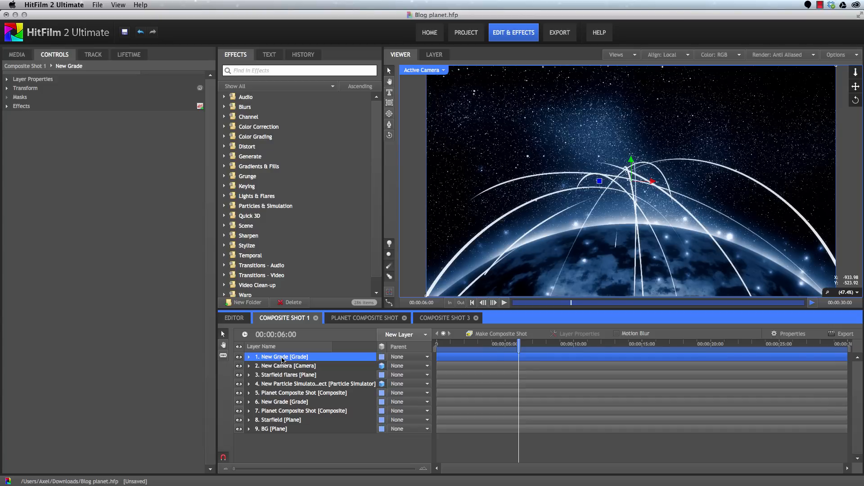
mouse_move(345, 412)
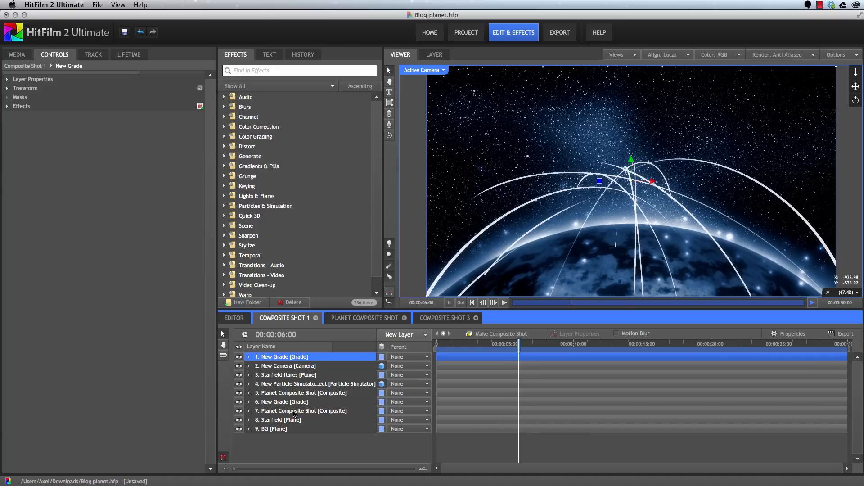
mouse_move(301, 387)
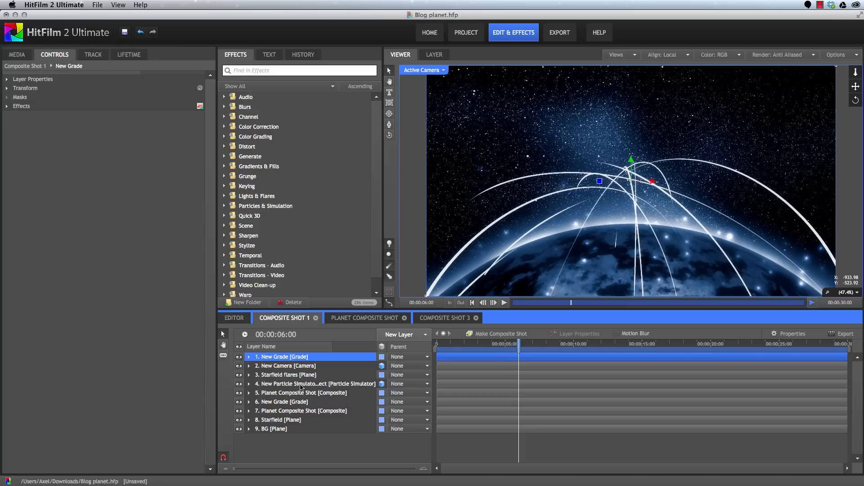
mouse_move(740, 158)
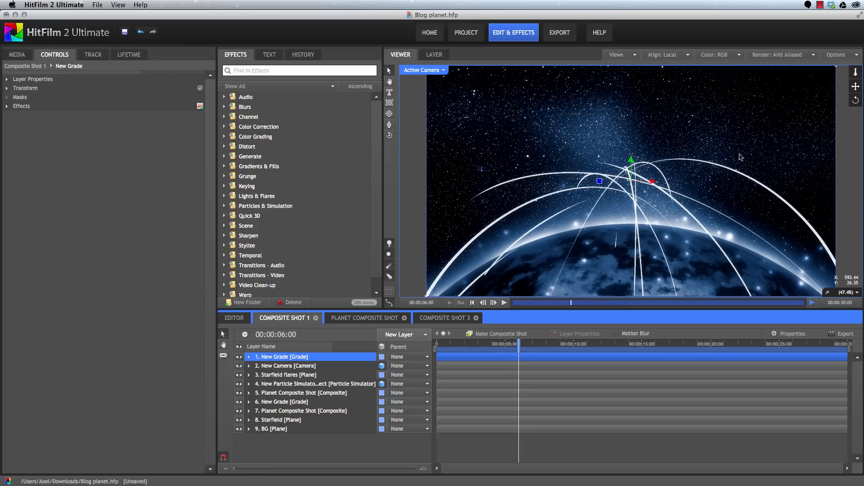
Step: Solo the Starfield [Plane] layer so the viewer shows only its star field
click(278, 420)
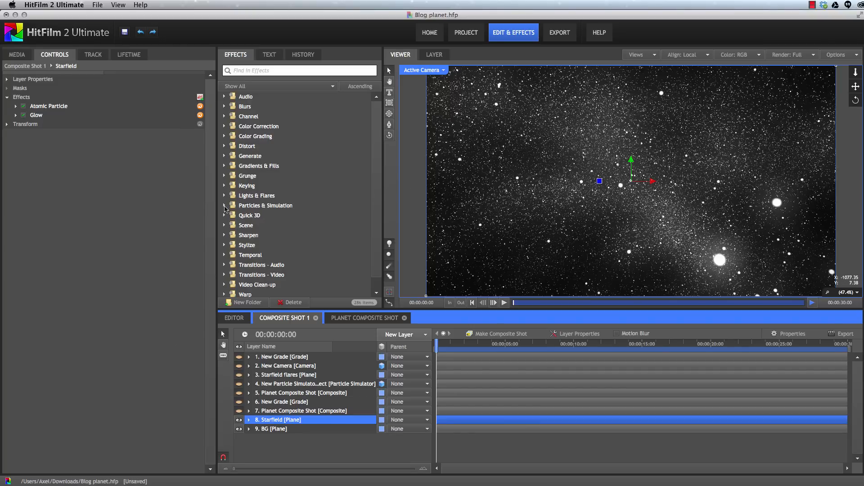
Step: Expand Particles & Simulation, then the Atomic Particle effect and its Fractal group
click(224, 206)
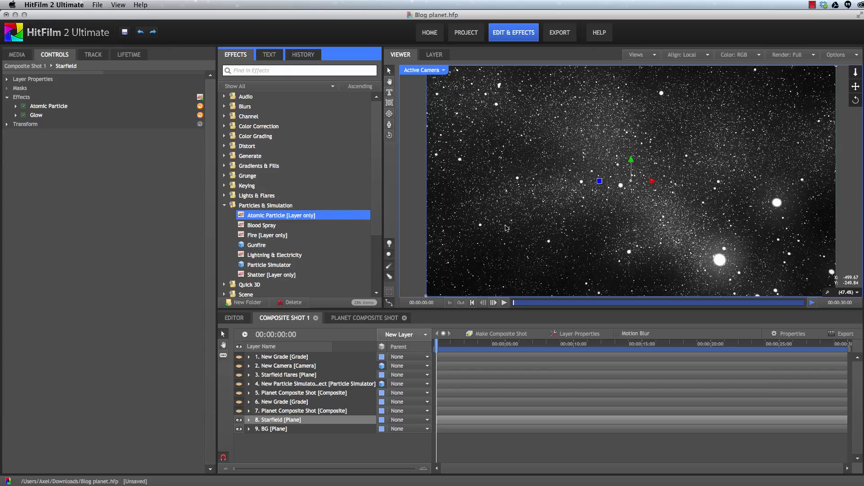
mouse_move(40, 106)
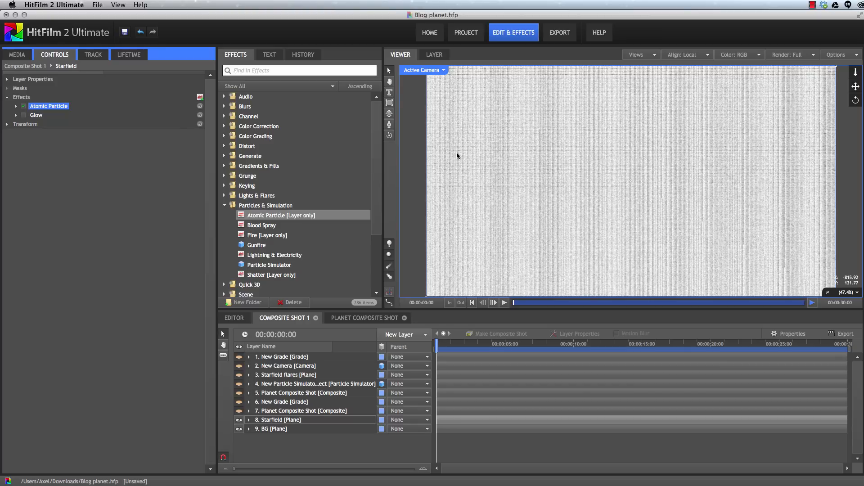
mouse_move(468, 156)
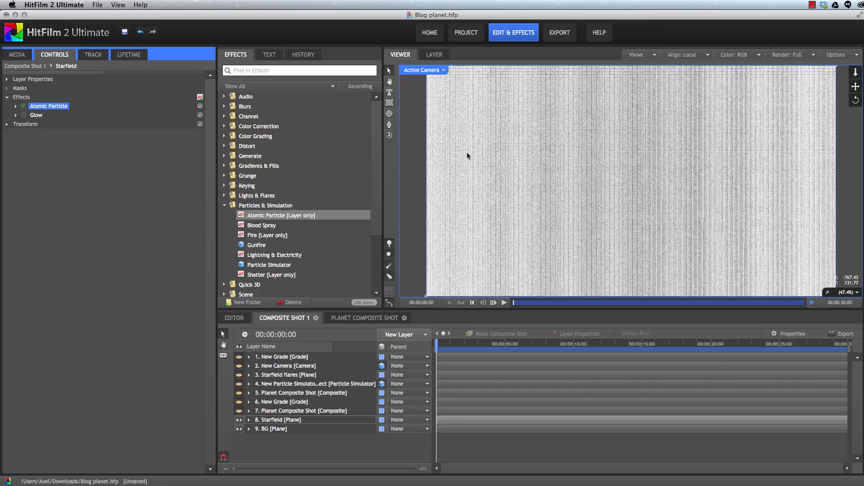
mouse_move(714, 157)
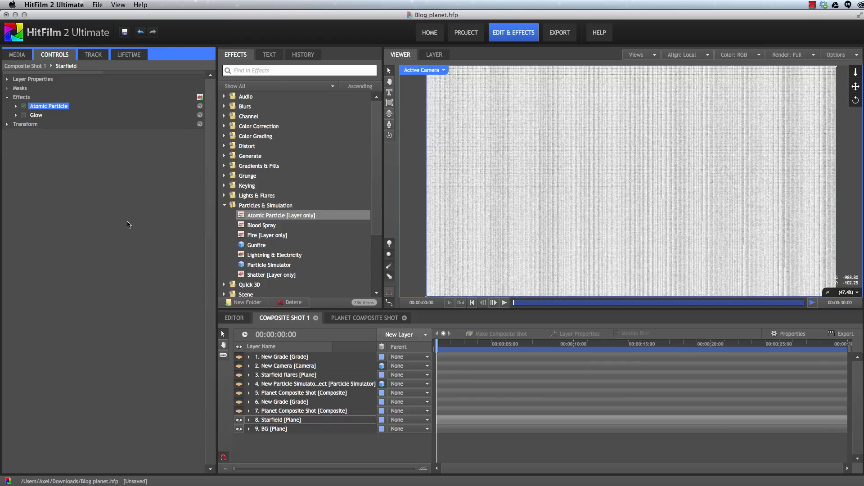
click(16, 106)
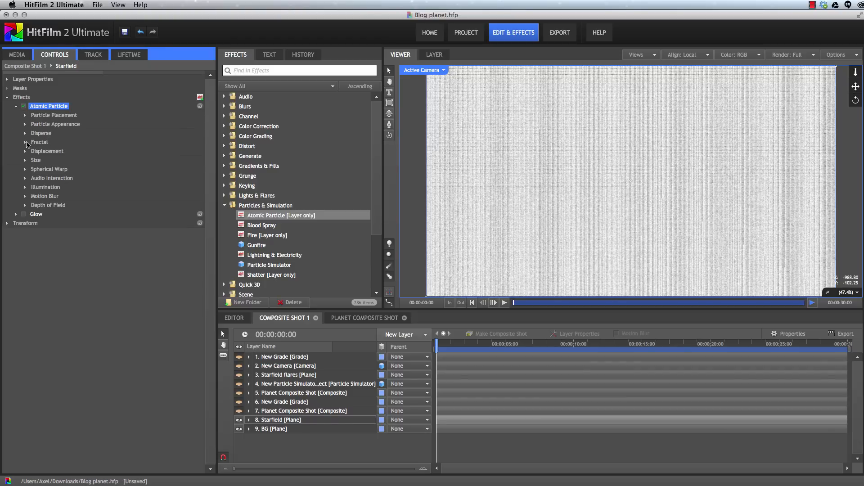
click(25, 142)
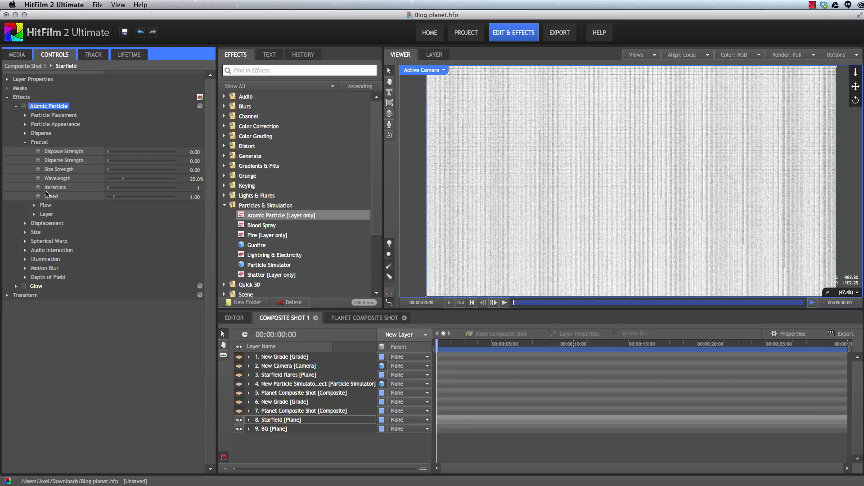
mouse_move(108, 160)
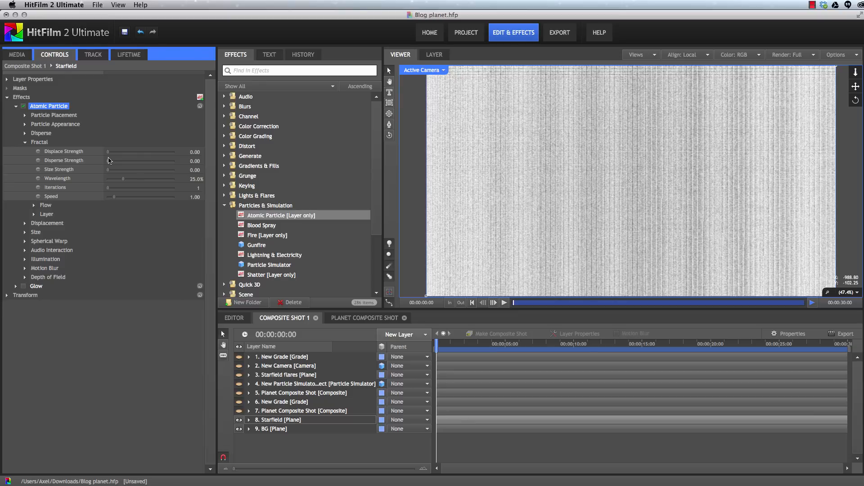
Step: Drag Fractal Displace Strength to 727.04 and Disperse Strength to 808.96
drag(112, 152, 115, 152)
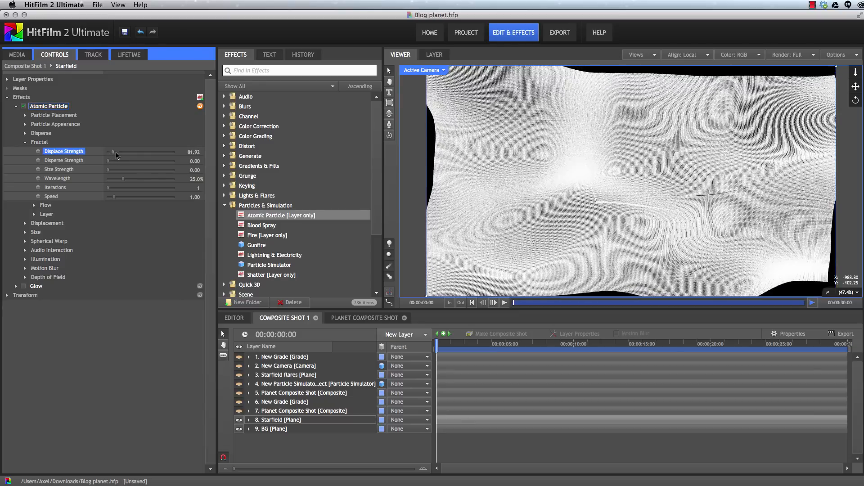
drag(113, 151, 150, 152)
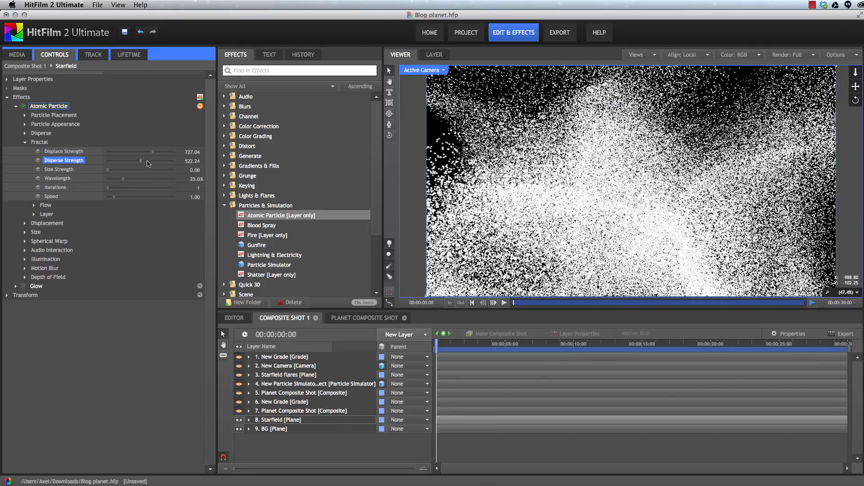
drag(141, 161, 157, 161)
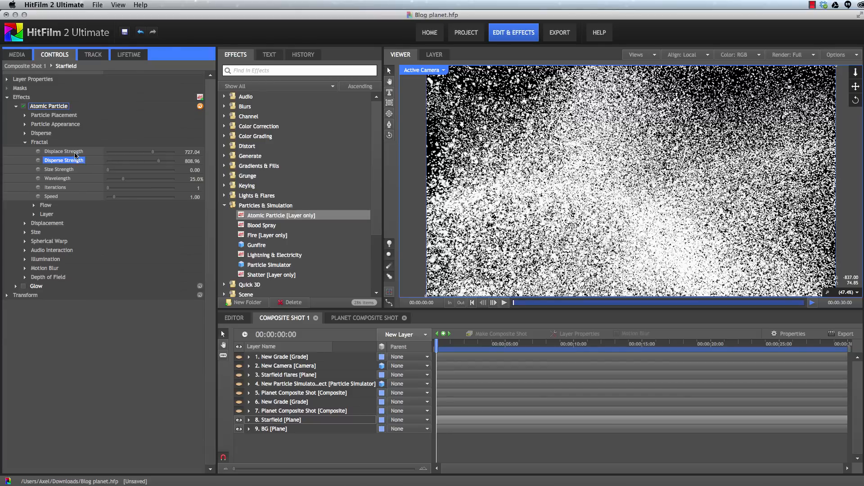
mouse_move(627, 197)
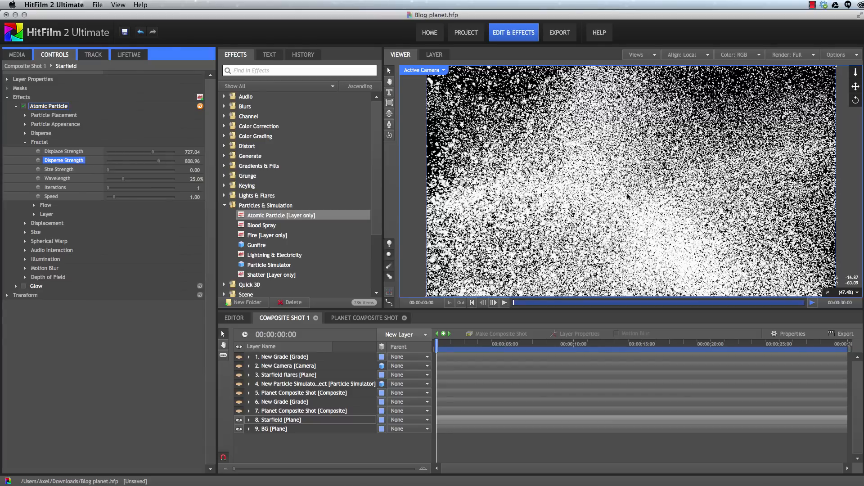
mouse_move(629, 196)
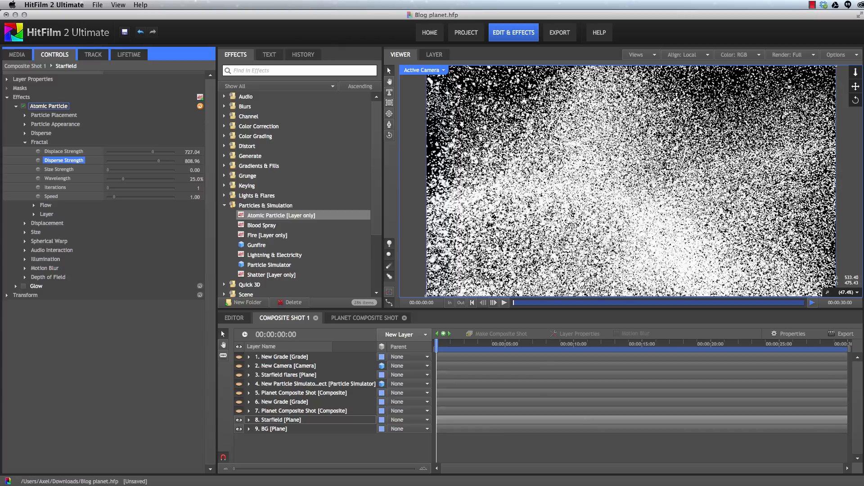
mouse_move(750, 81)
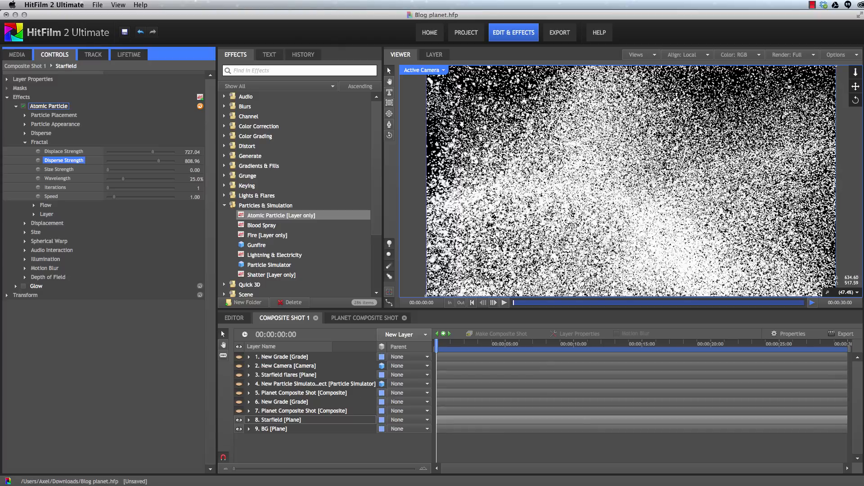
mouse_move(580, 186)
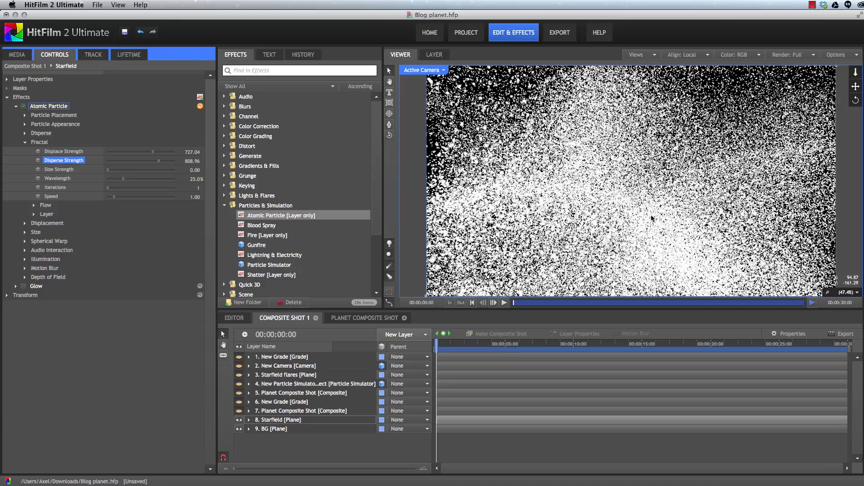
mouse_move(720, 212)
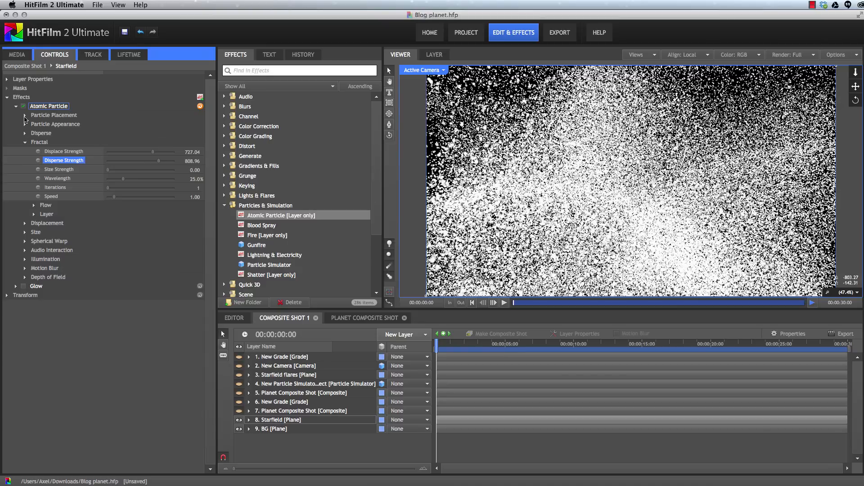
Step: Set Particle Placement's Number of Particles Z from 1 to 3 (200 × 200 × 3)
click(25, 115)
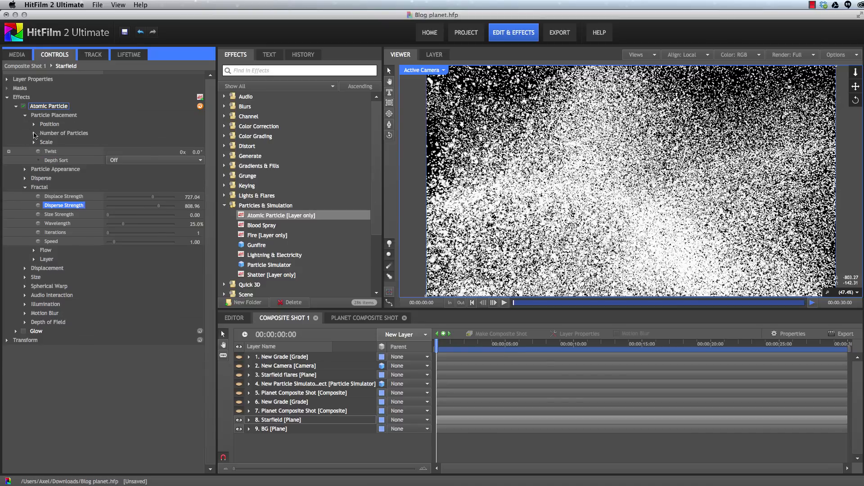
click(33, 133)
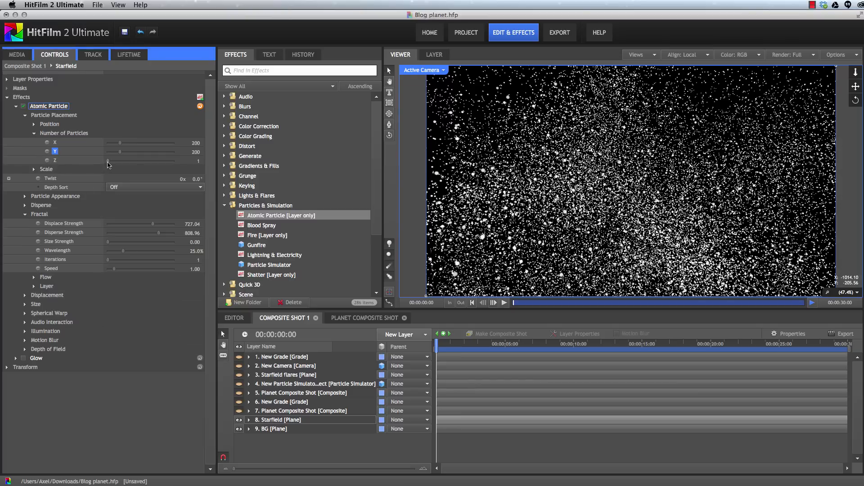
drag(109, 160, 115, 160)
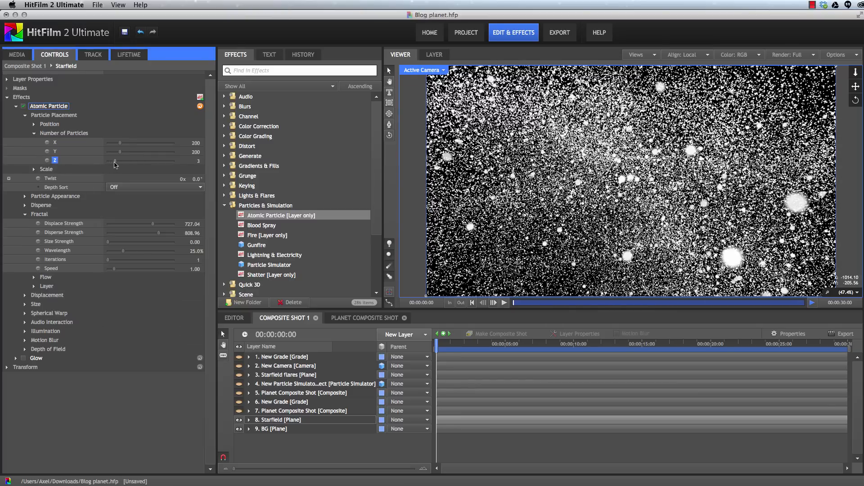
mouse_move(550, 167)
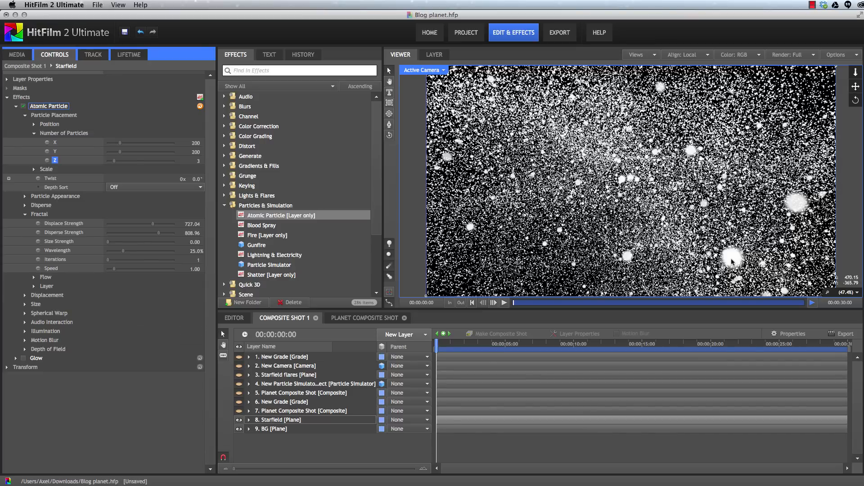
mouse_move(30, 123)
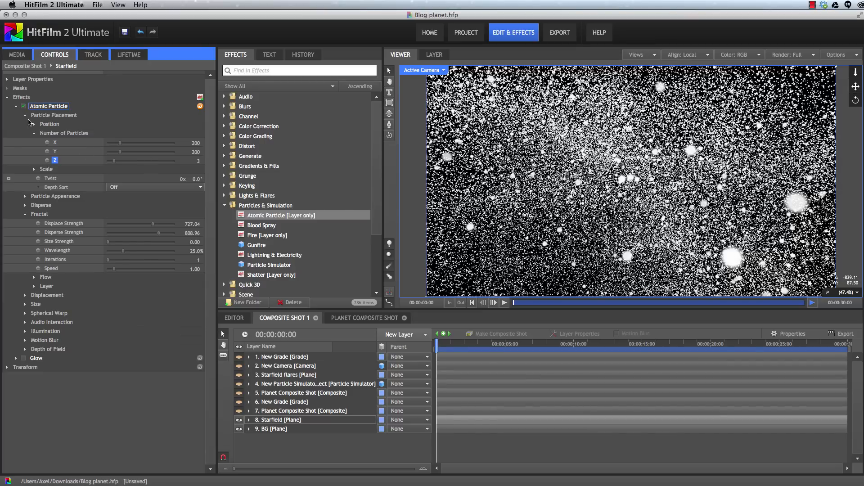
Step: Collapse Particle Placement, show the particle appearance settings, and set Fractal Speed to 0
click(24, 115)
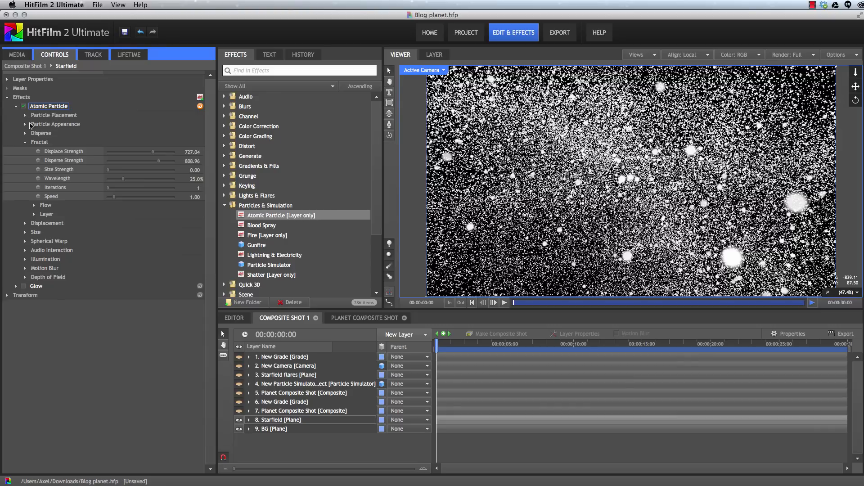
click(25, 124)
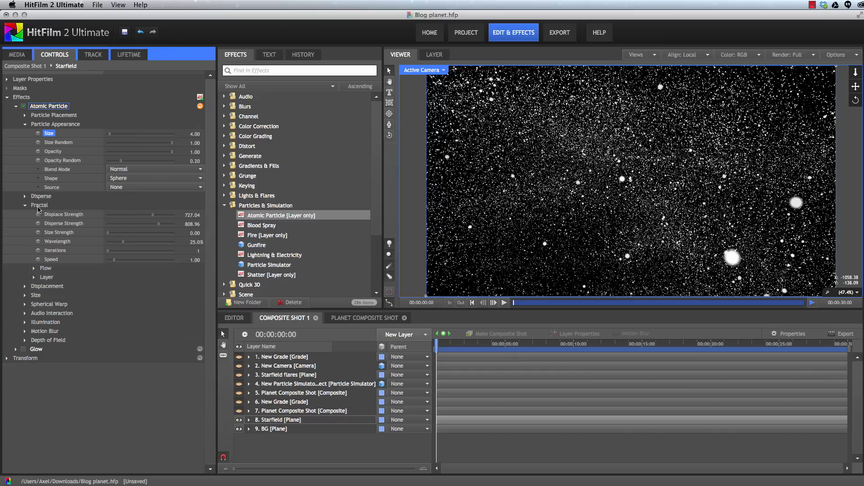
mouse_move(62, 237)
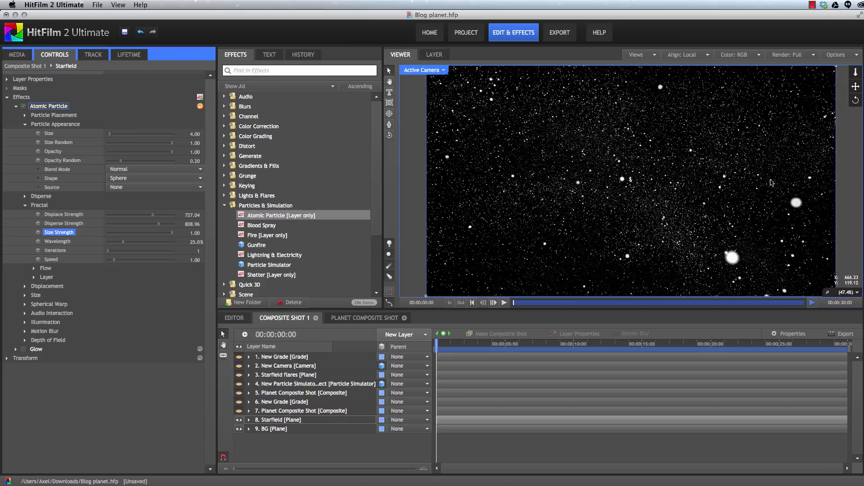
mouse_move(702, 315)
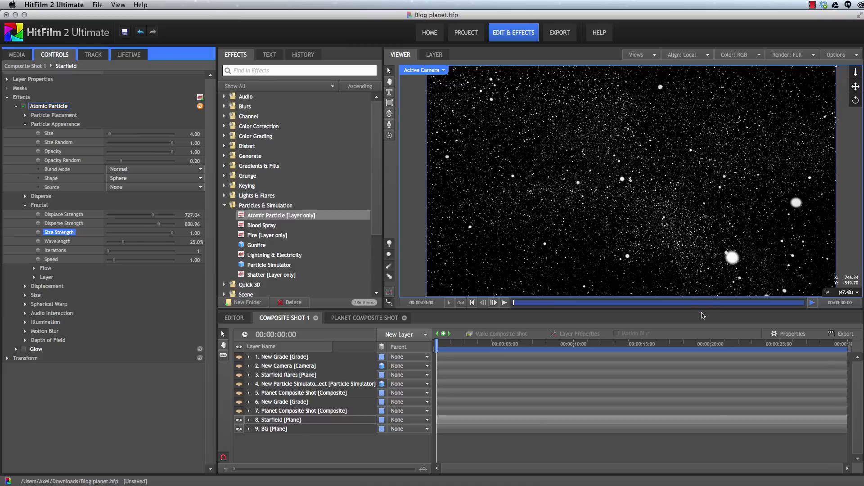
mouse_move(658, 259)
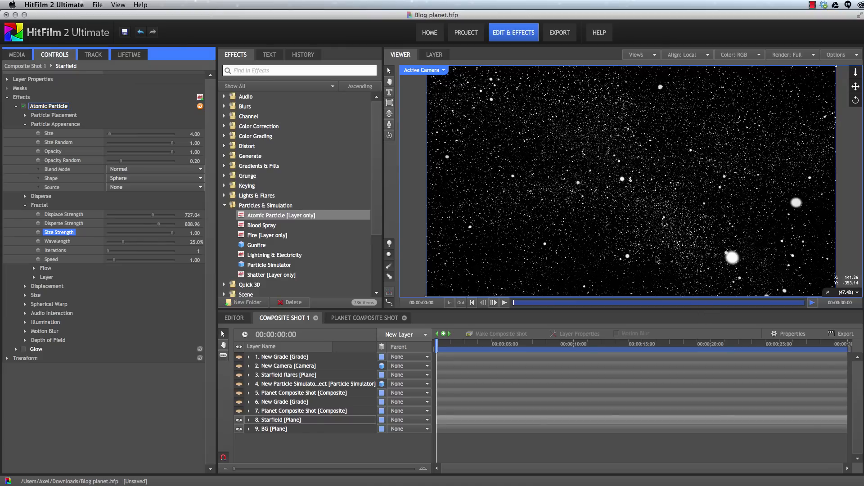
mouse_move(457, 350)
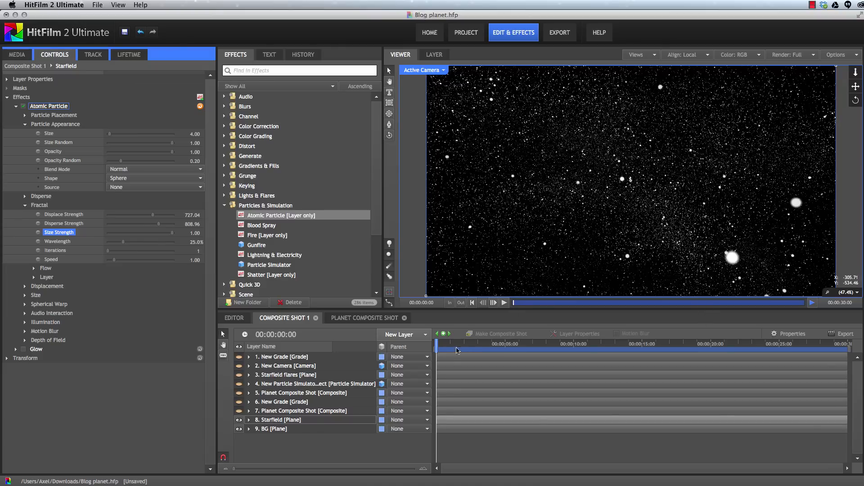
click(278, 420)
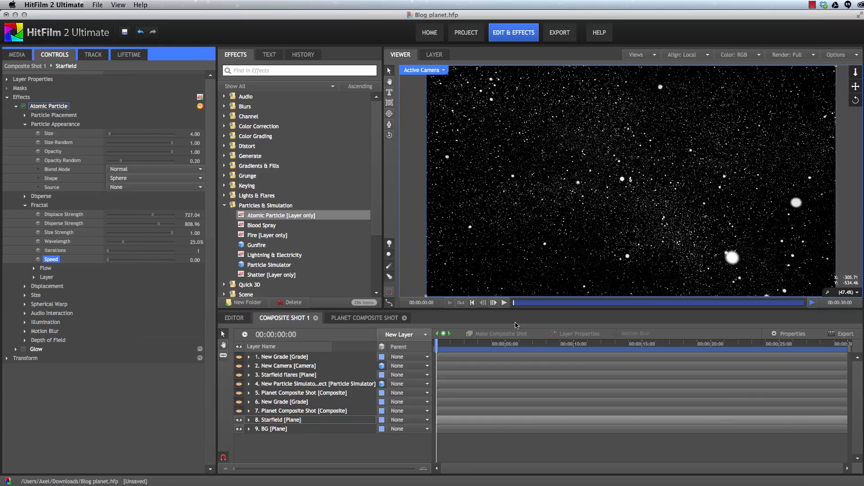
mouse_move(607, 99)
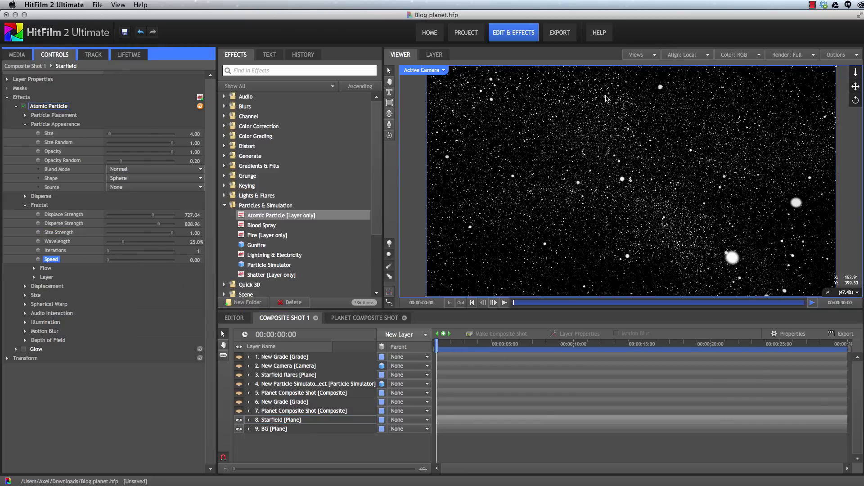
mouse_move(699, 245)
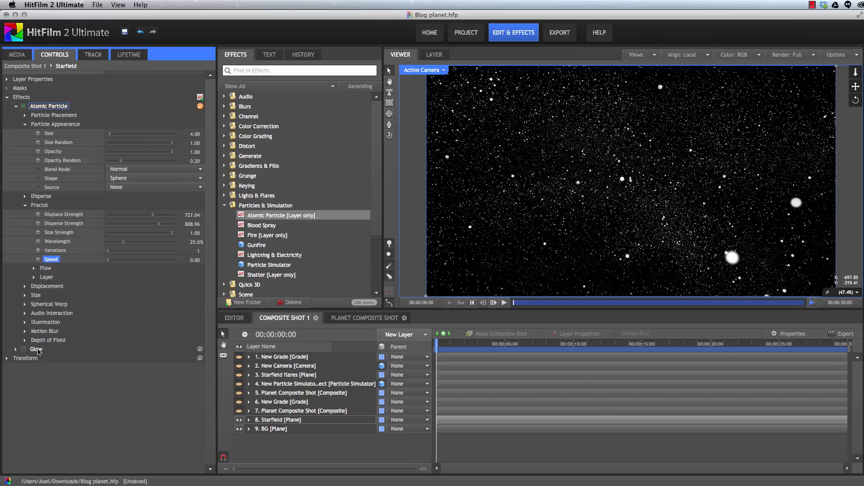
Step: Set the Starfield Glow to Add blending with intensity 3.0
click(16, 349)
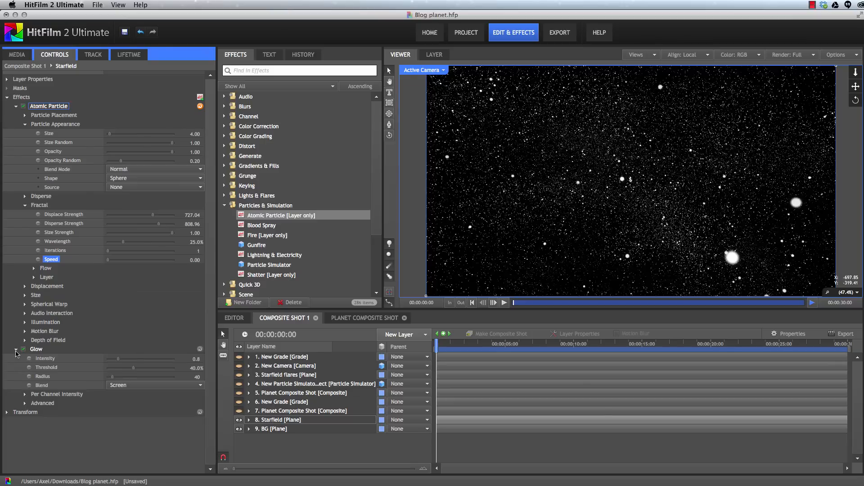
click(154, 385)
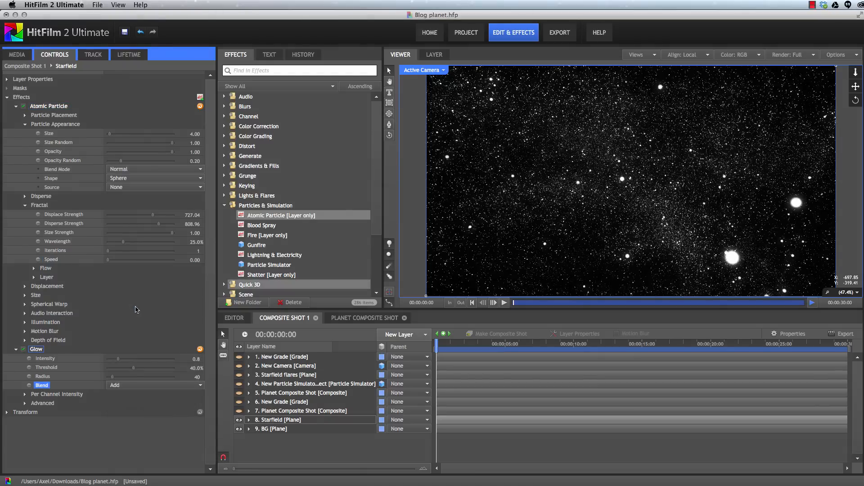
mouse_move(644, 197)
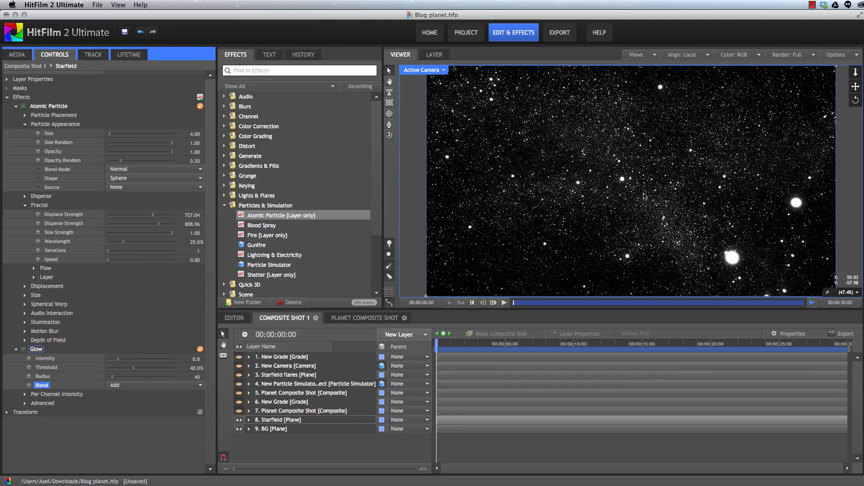
mouse_move(157, 352)
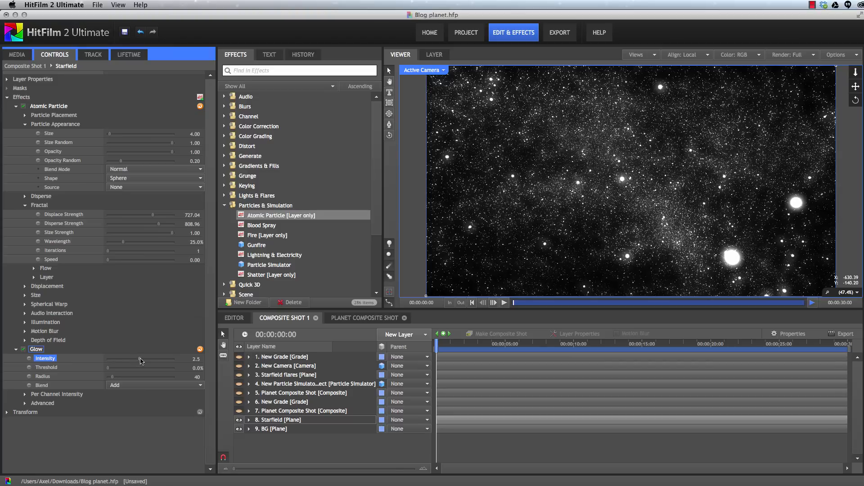
drag(140, 358, 154, 358)
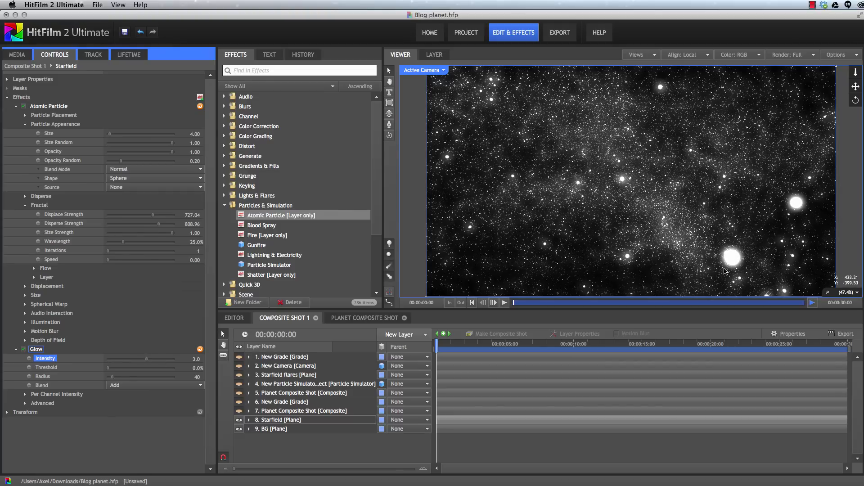
mouse_move(575, 162)
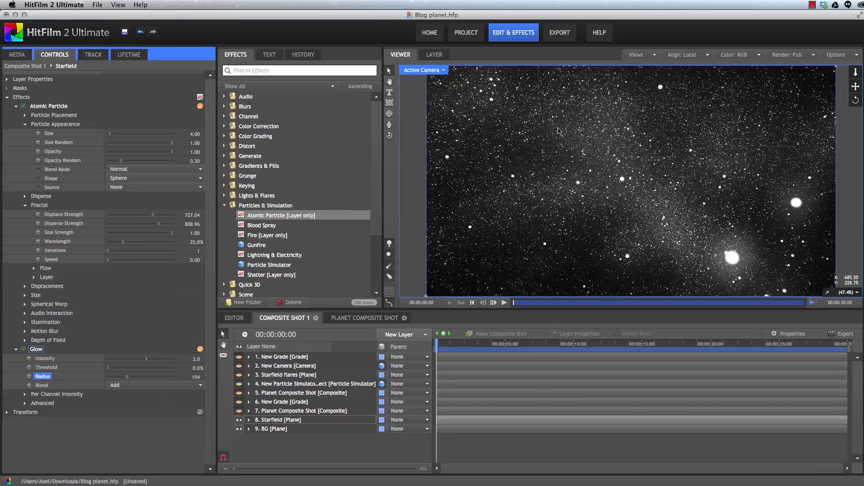
mouse_move(590, 205)
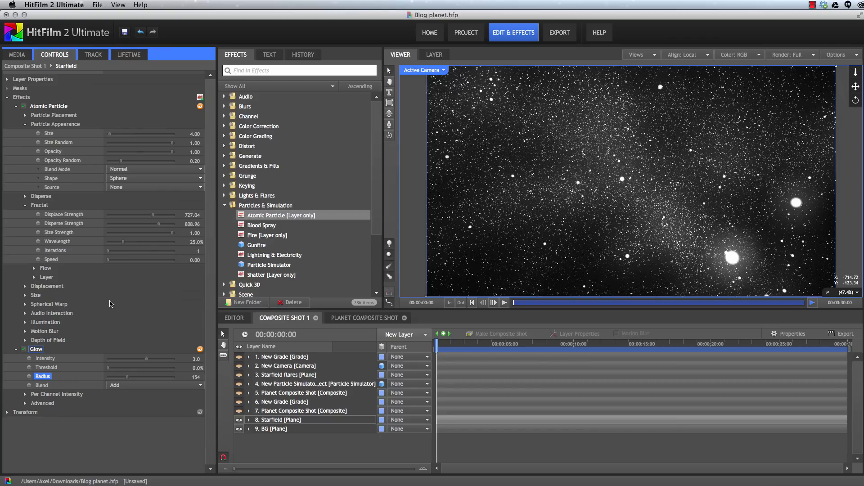
mouse_move(622, 192)
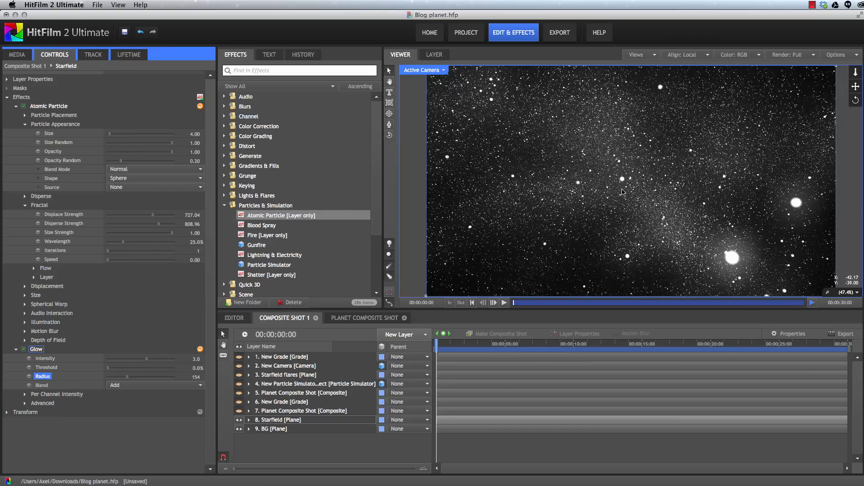
mouse_move(58, 218)
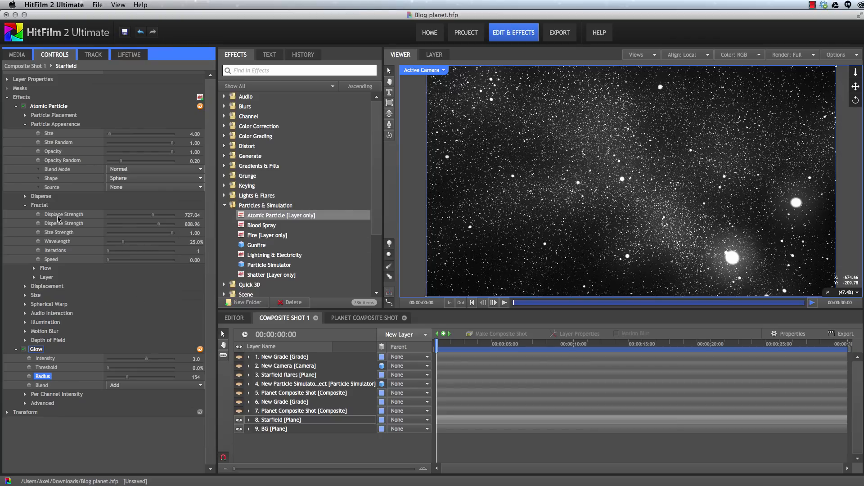
mouse_move(66, 223)
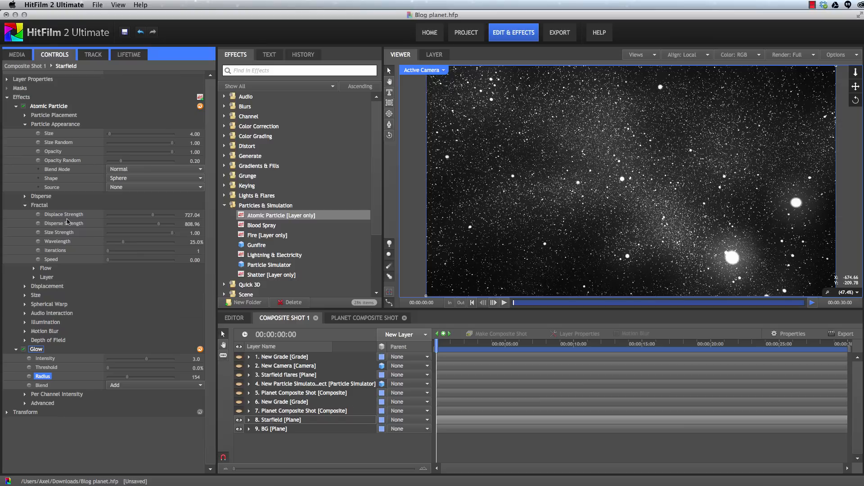
mouse_move(78, 231)
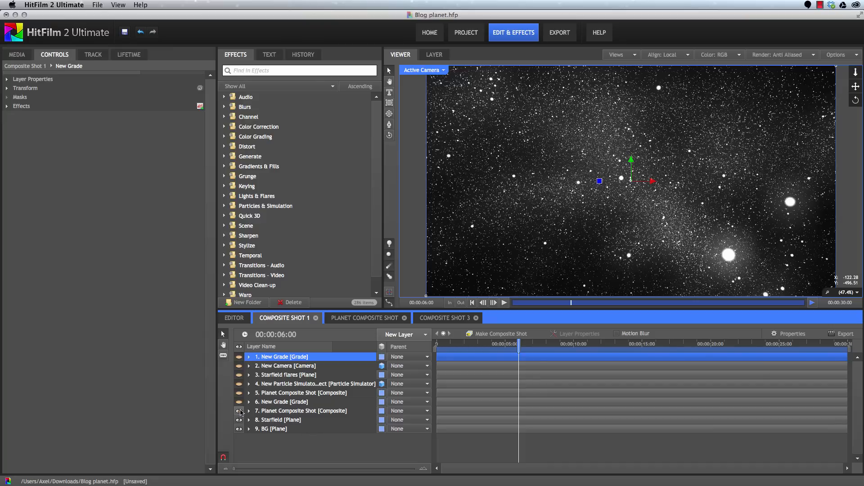
Step: Re-enable visibility of the Planet Composite Shot and another hidden layer
click(238, 392)
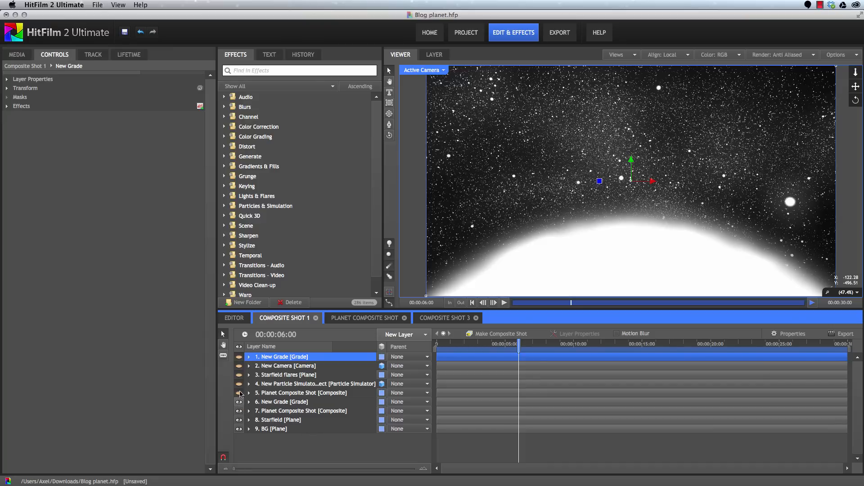
click(239, 392)
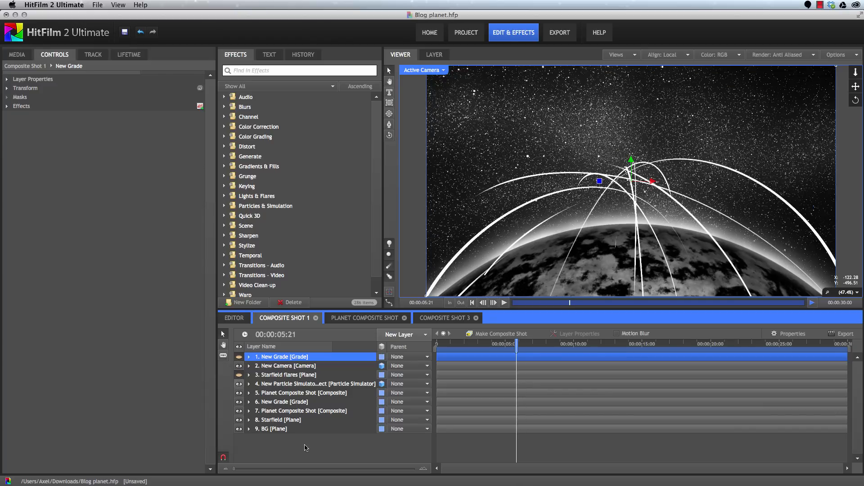
Step: Select layer 4, New Particle Simulator, to show its emitter settings
click(316, 383)
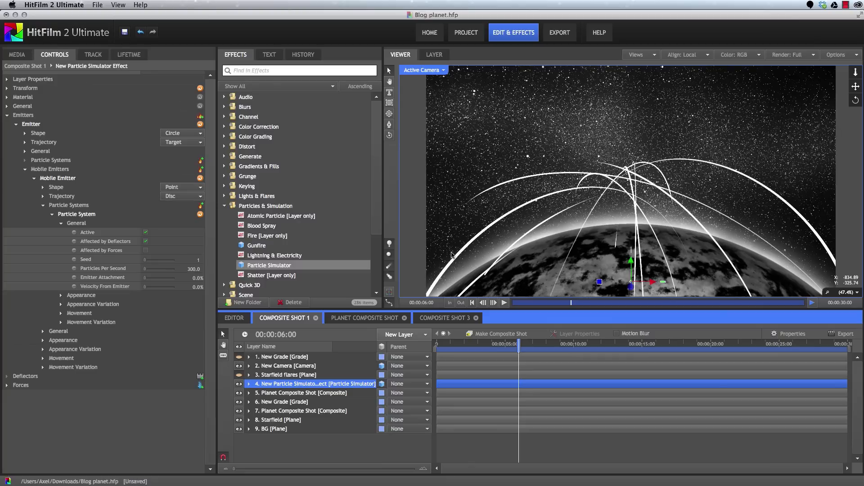
mouse_move(537, 173)
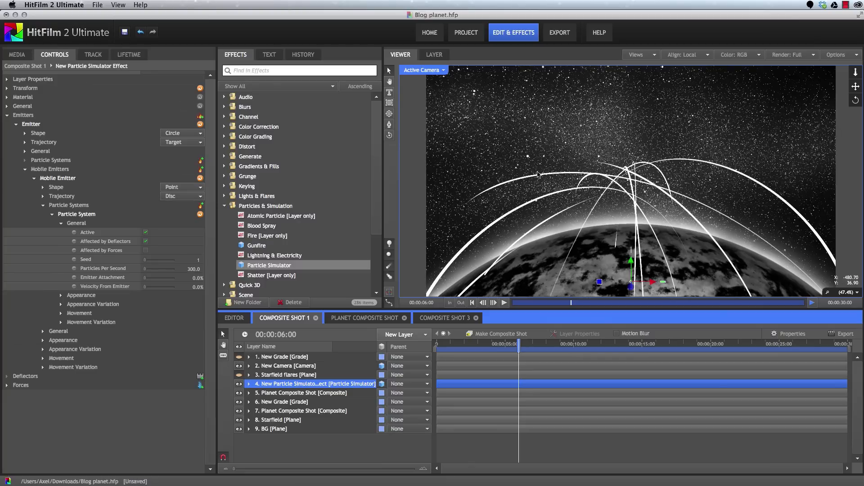
mouse_move(776, 270)
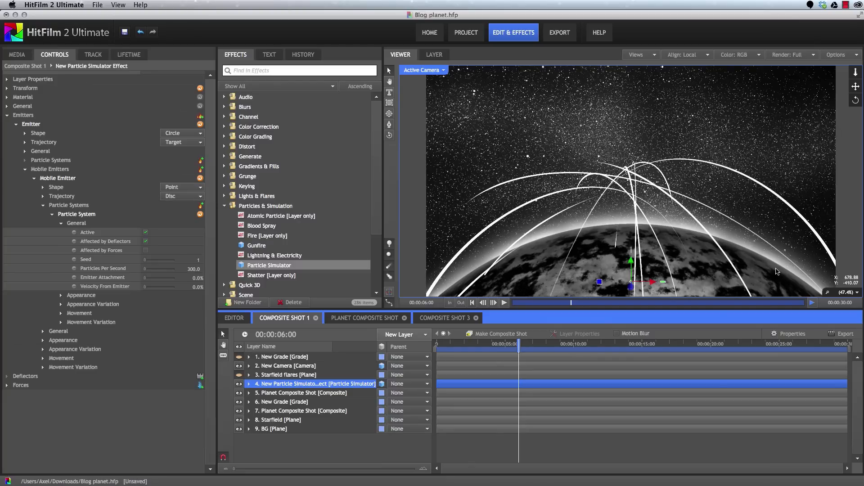
mouse_move(527, 247)
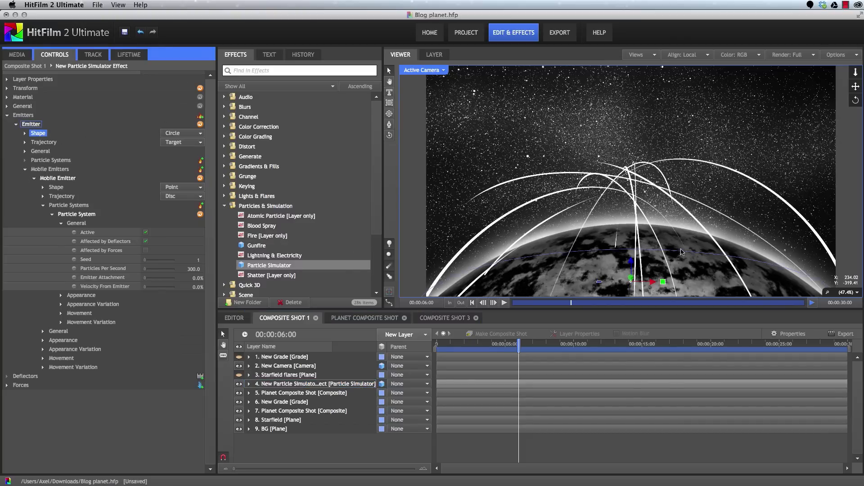
mouse_move(599, 112)
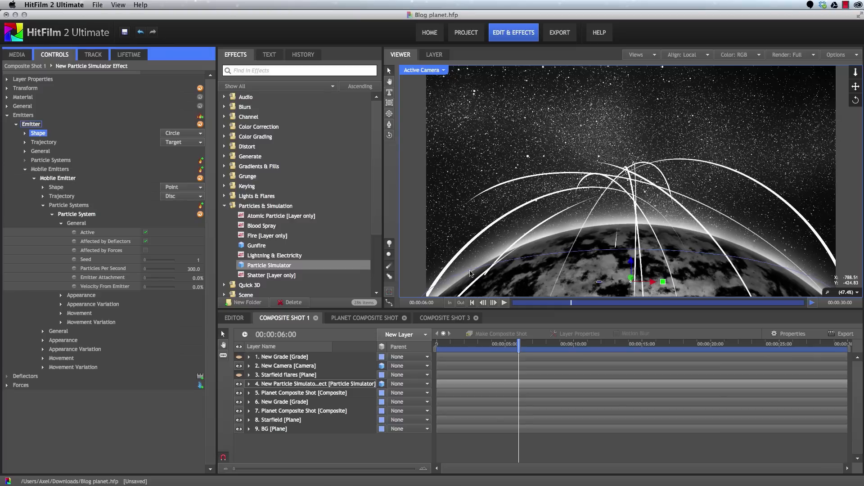
mouse_move(671, 248)
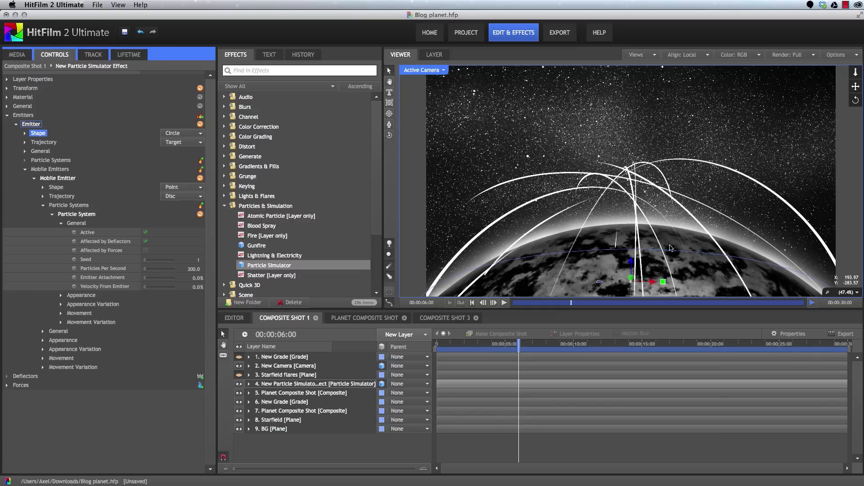
mouse_move(702, 224)
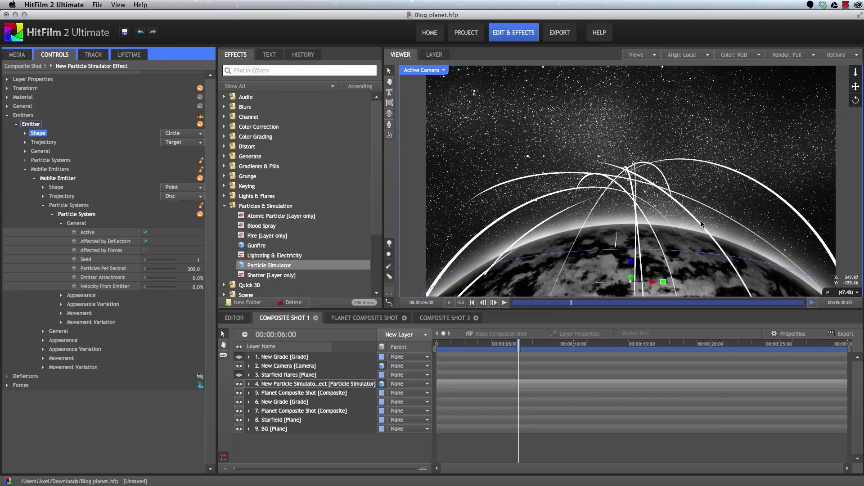
mouse_move(724, 398)
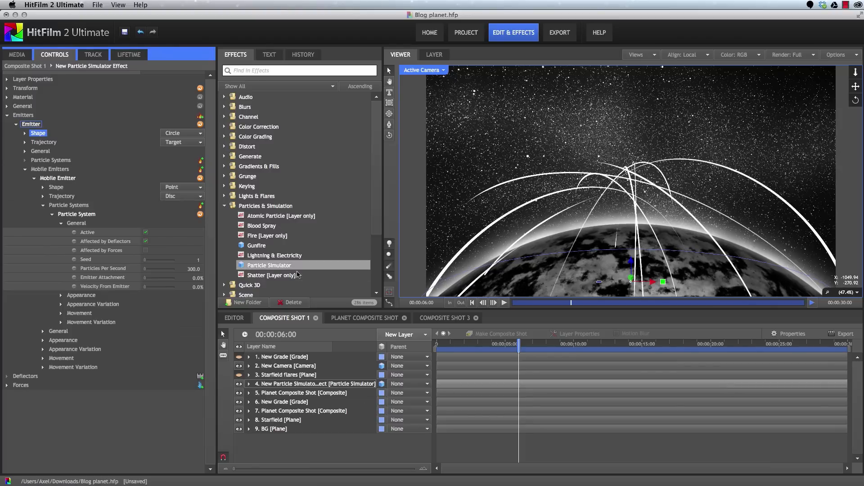
Step: Give the new simulator layer a Circle emitter with trajectory target Z at 1000
click(316, 383)
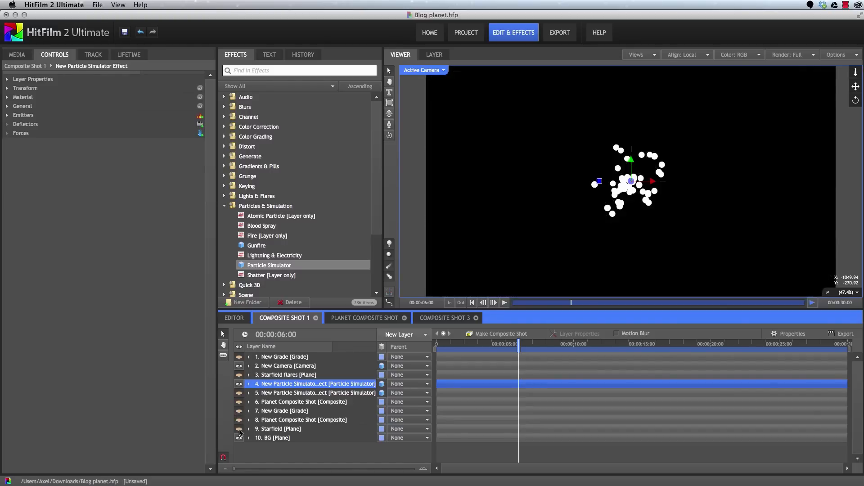
click(5, 115)
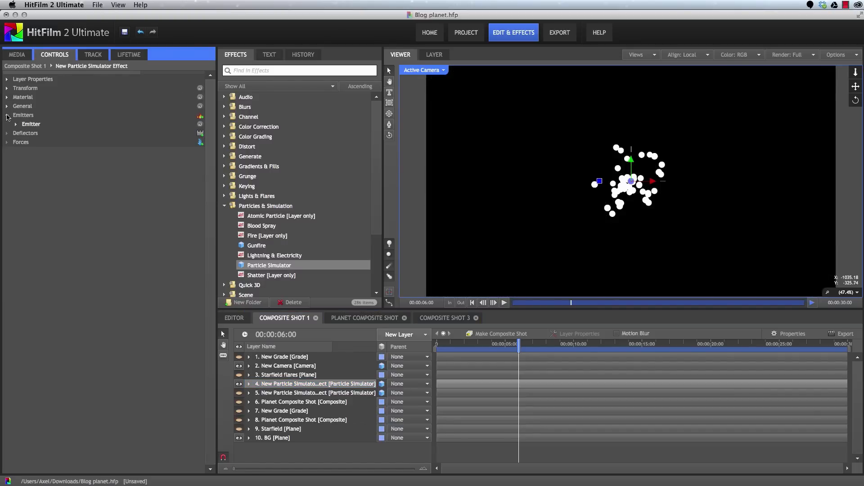
click(16, 124)
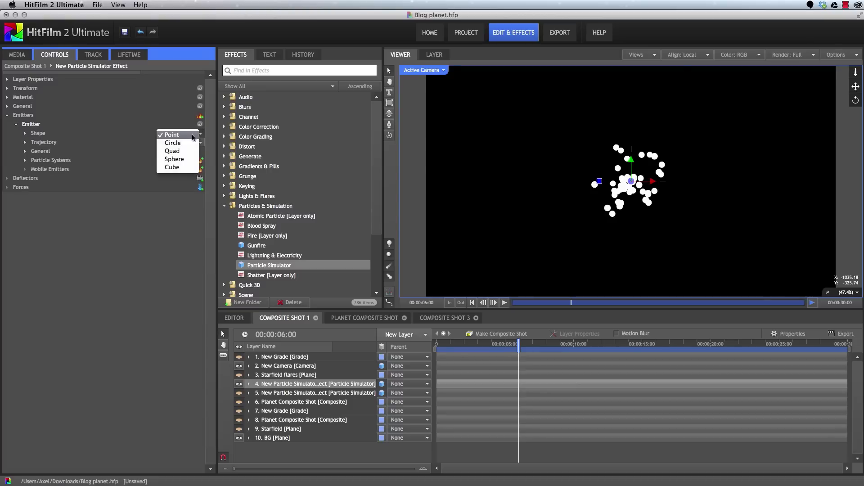
click(172, 142)
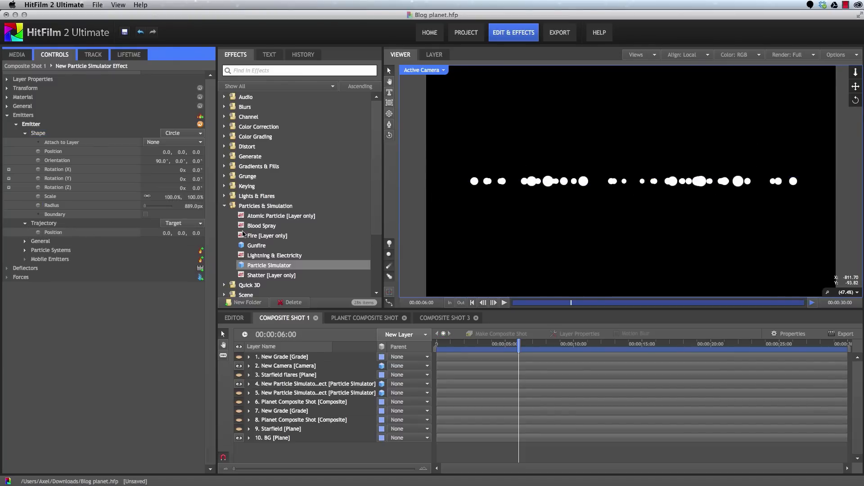
click(194, 232)
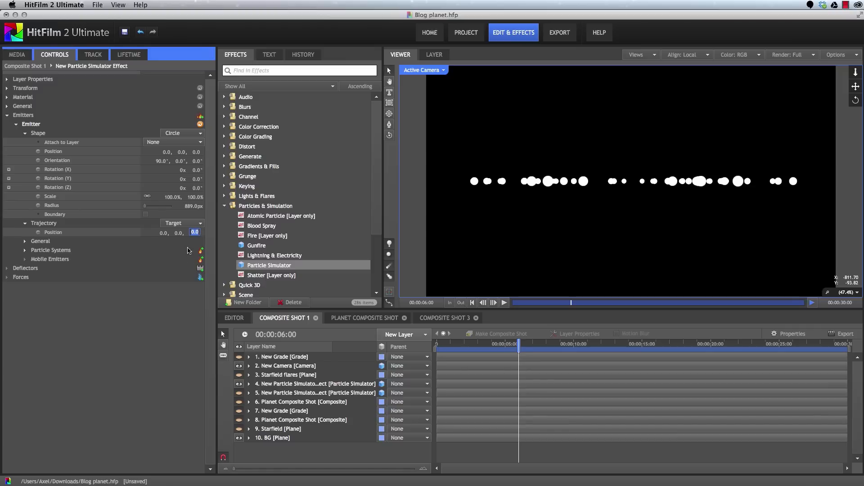
text(1000.0)
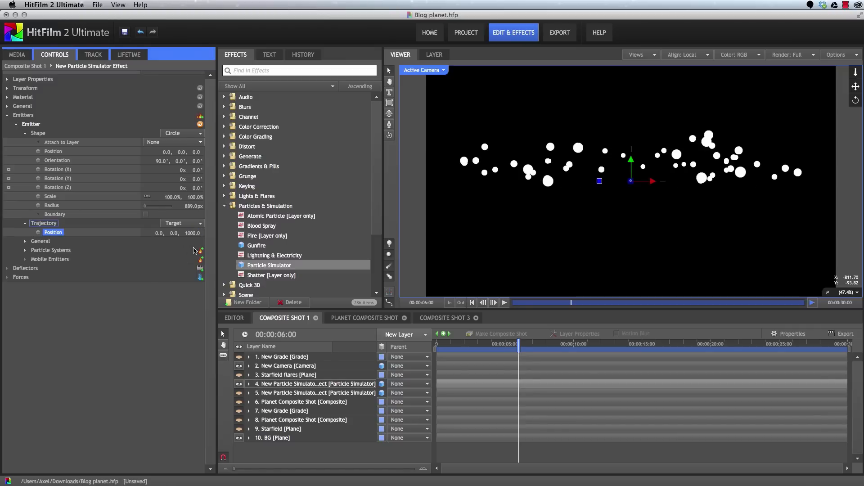
mouse_move(577, 162)
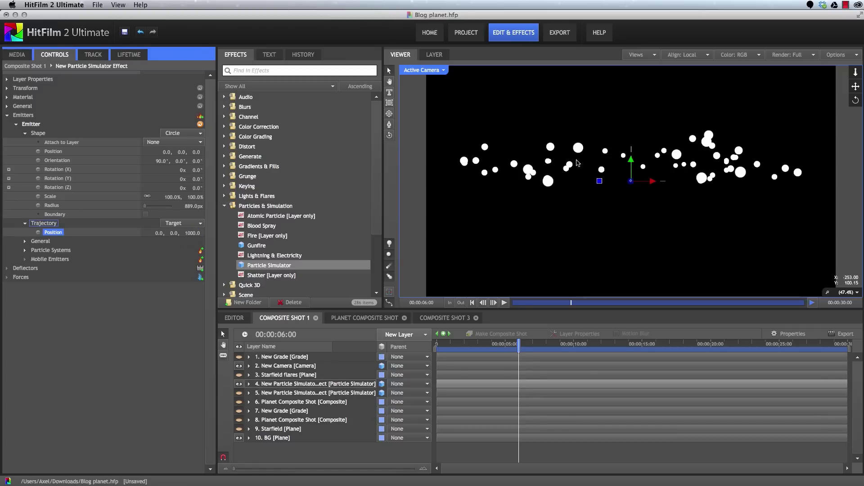
mouse_move(516, 176)
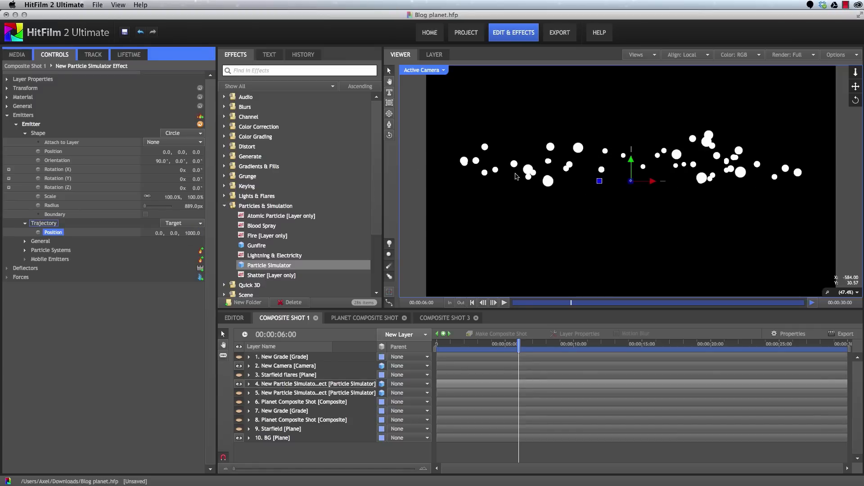
mouse_move(638, 193)
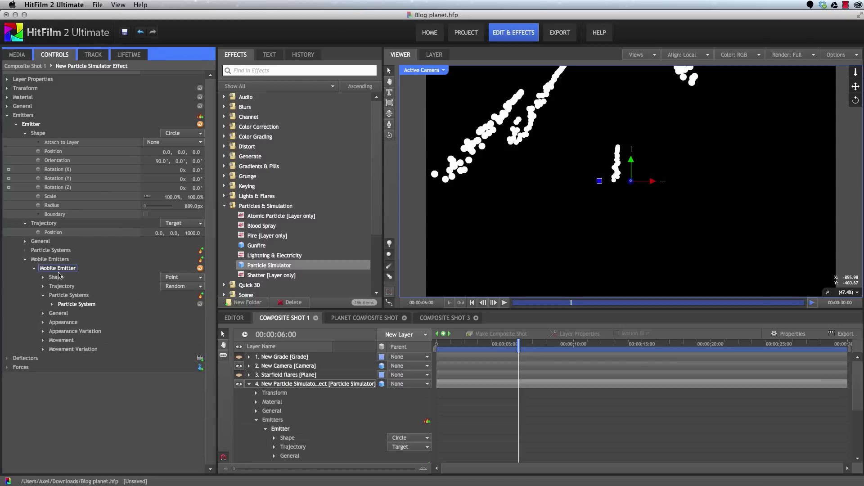
Step: Scale the mobile emitter's particles to 28% and check Particles Per Second (300)
click(77, 303)
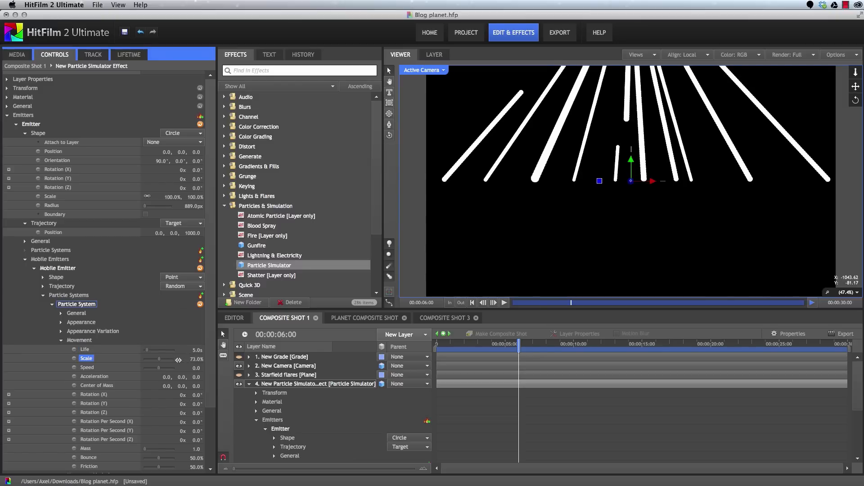
drag(178, 359, 163, 359)
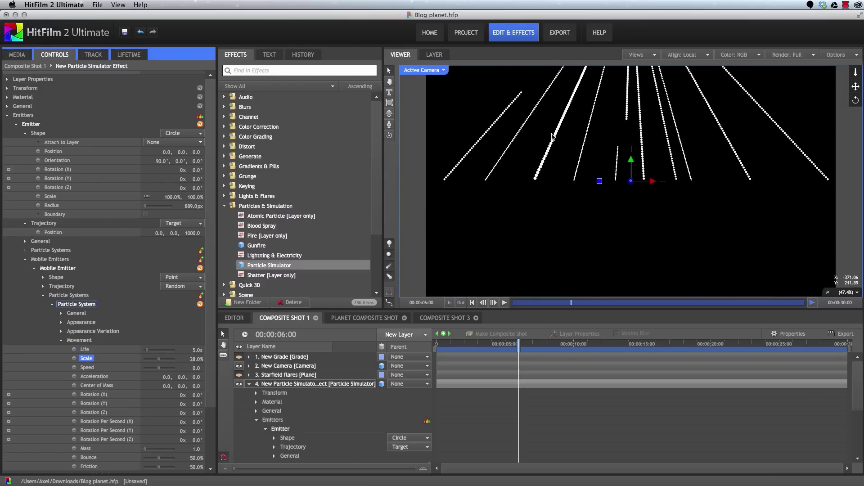
mouse_move(495, 127)
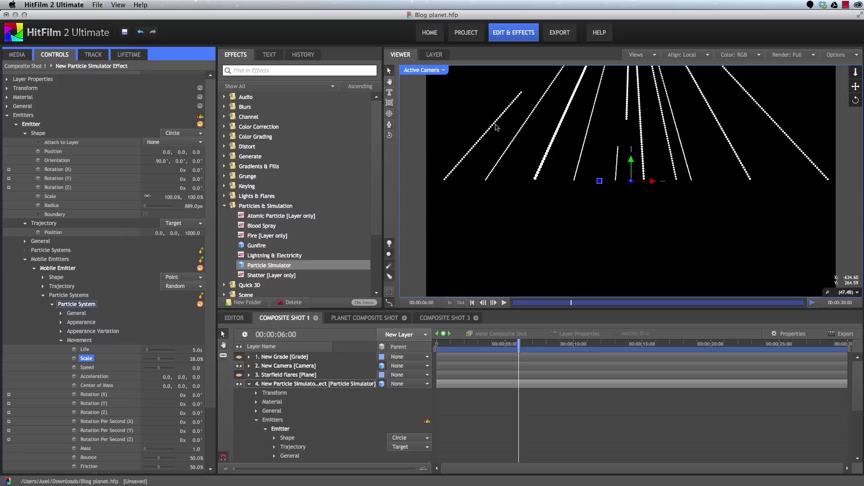
click(60, 313)
text(300)
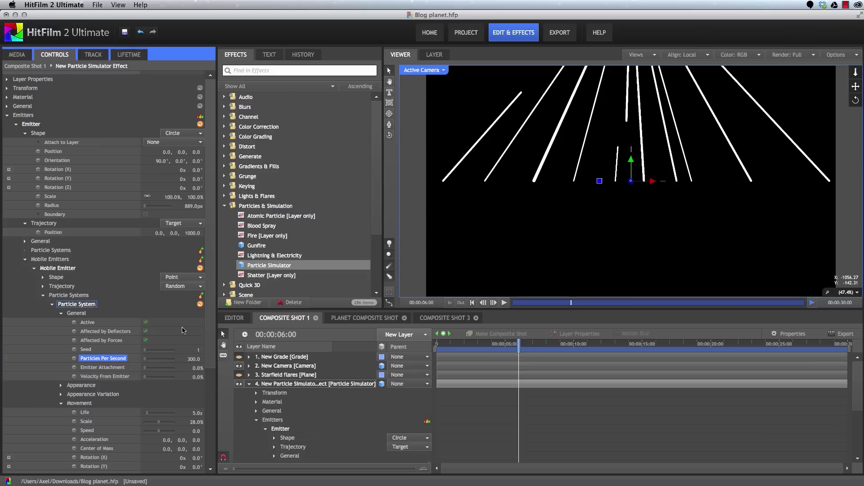
mouse_move(205, 398)
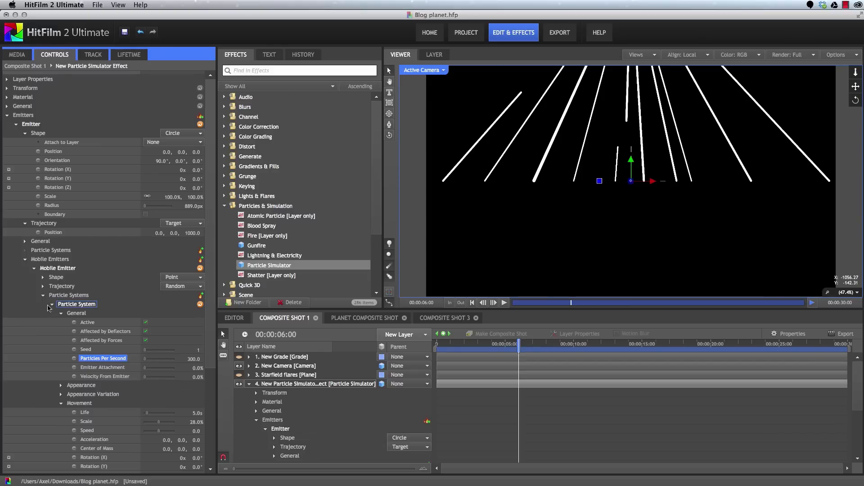
Step: Set the particle force type to Attraction with 3% strength so trails loop
click(50, 304)
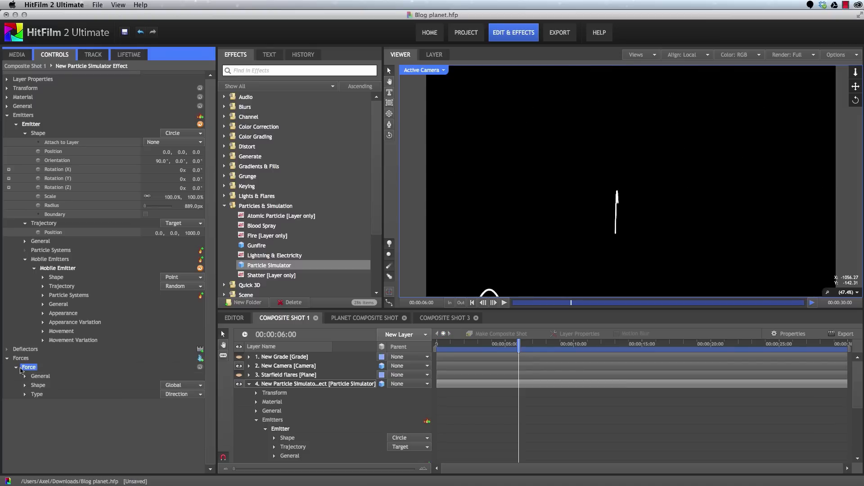
click(182, 393)
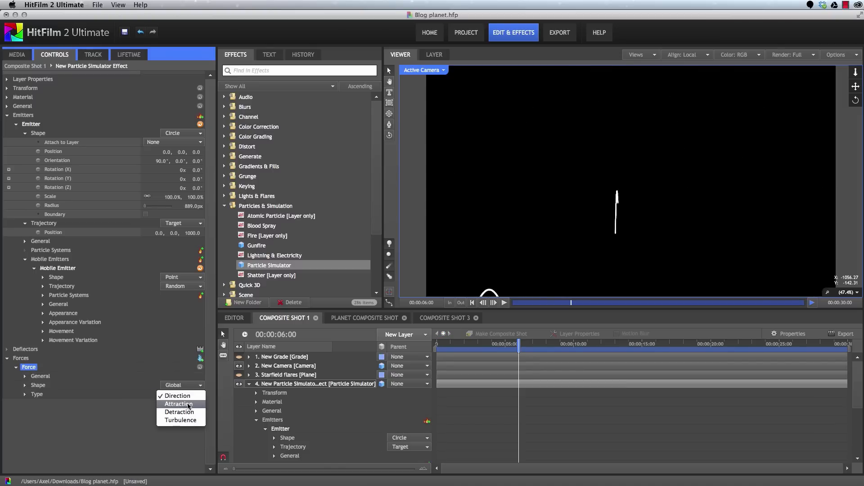
click(179, 403)
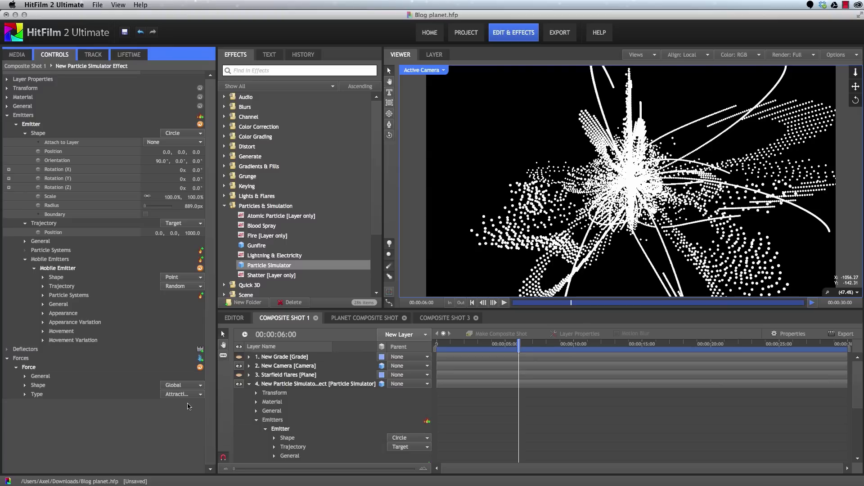
mouse_move(632, 186)
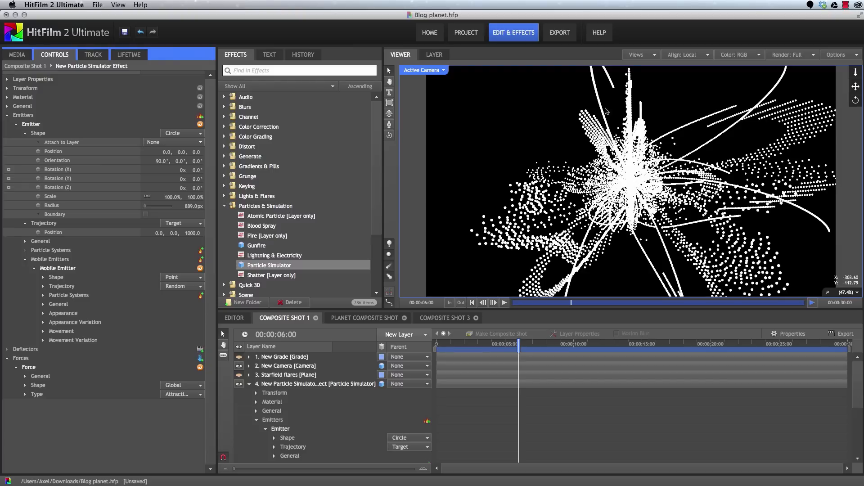
mouse_move(640, 187)
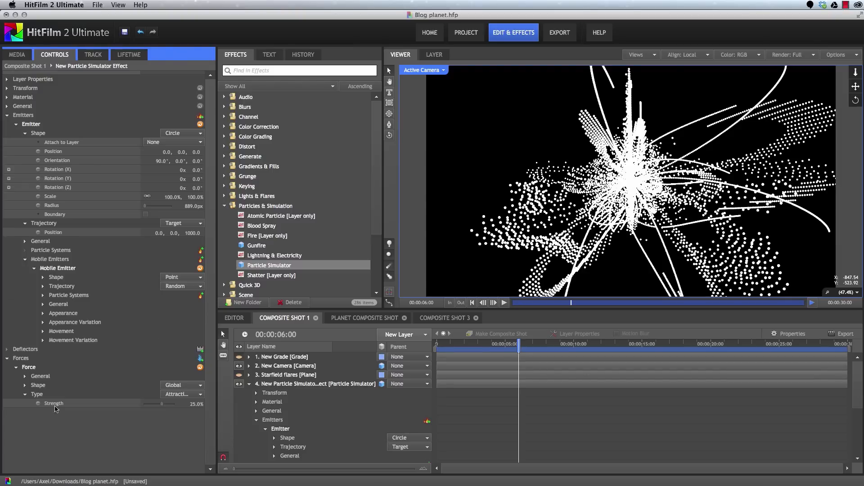
double_click(192, 404)
text(3)
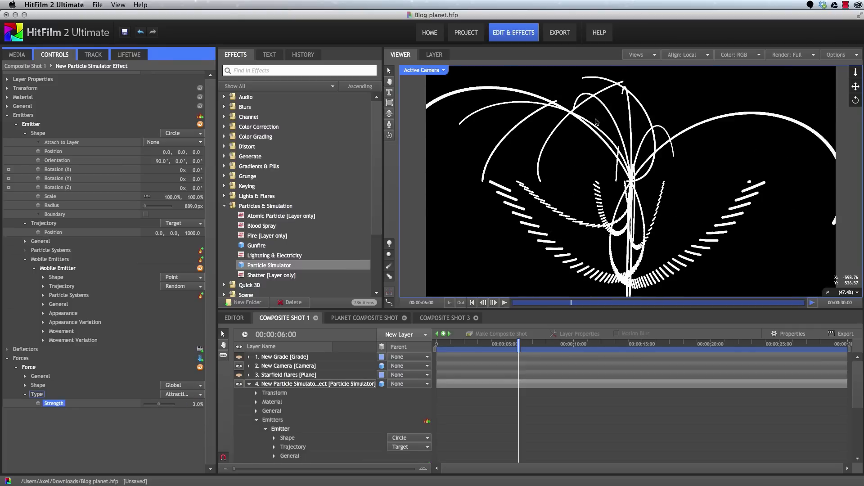
mouse_move(626, 186)
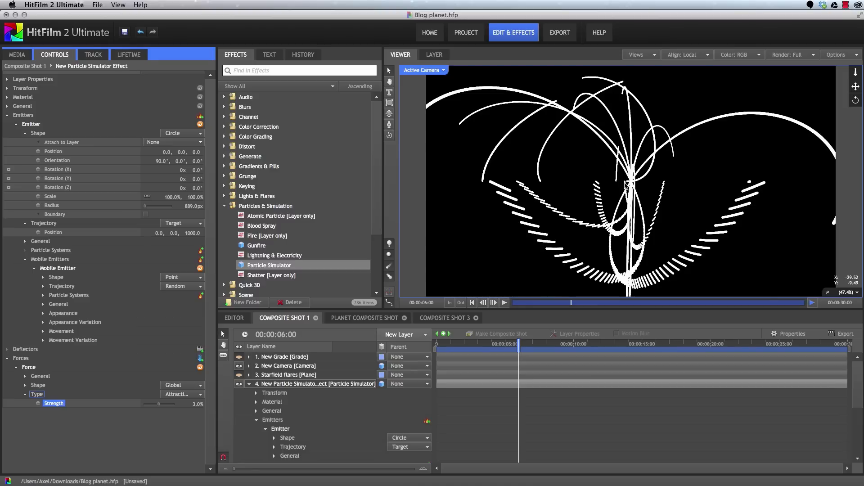
mouse_move(625, 186)
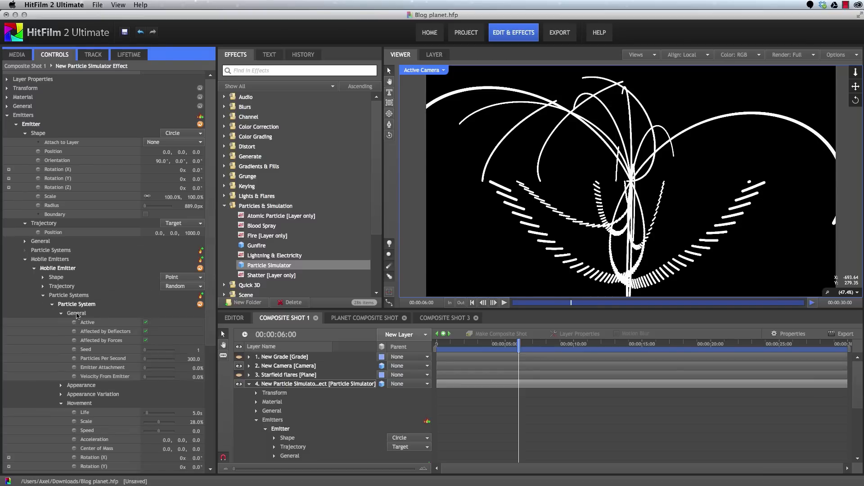
mouse_move(98, 341)
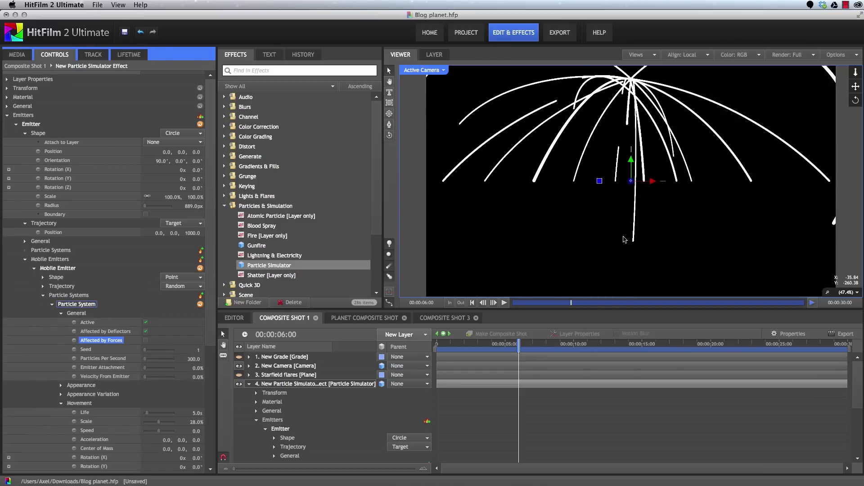
mouse_move(665, 85)
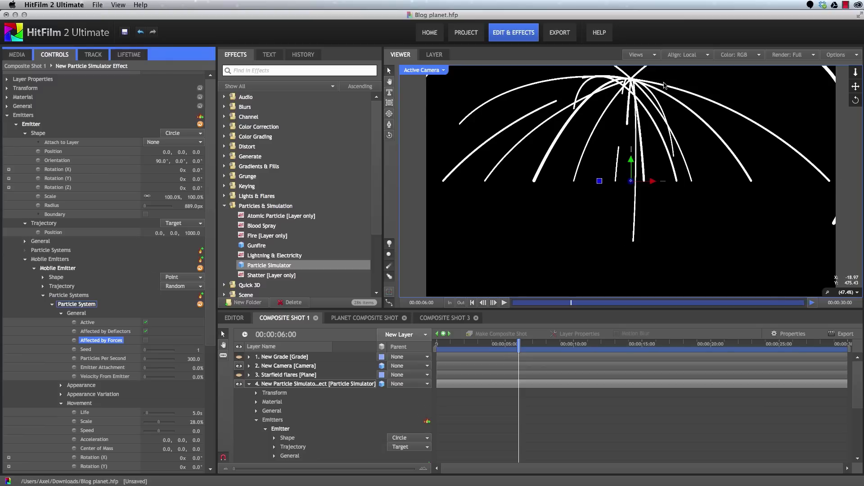
mouse_move(703, 236)
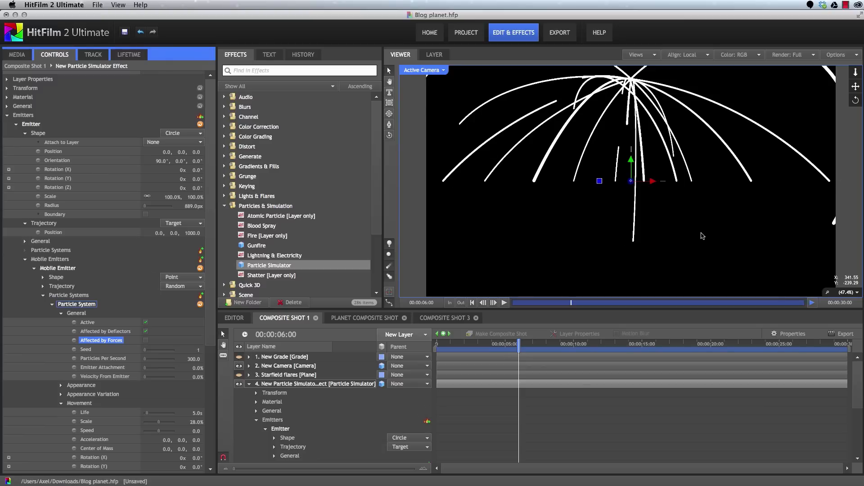
mouse_move(707, 236)
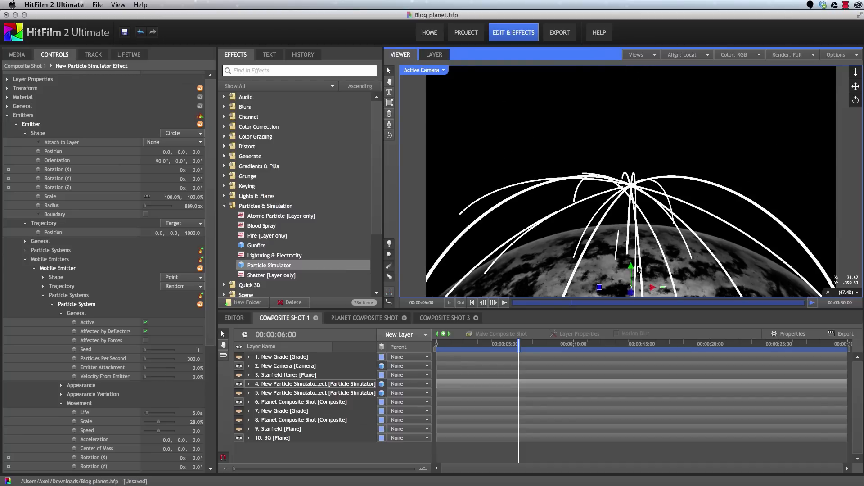
mouse_move(609, 192)
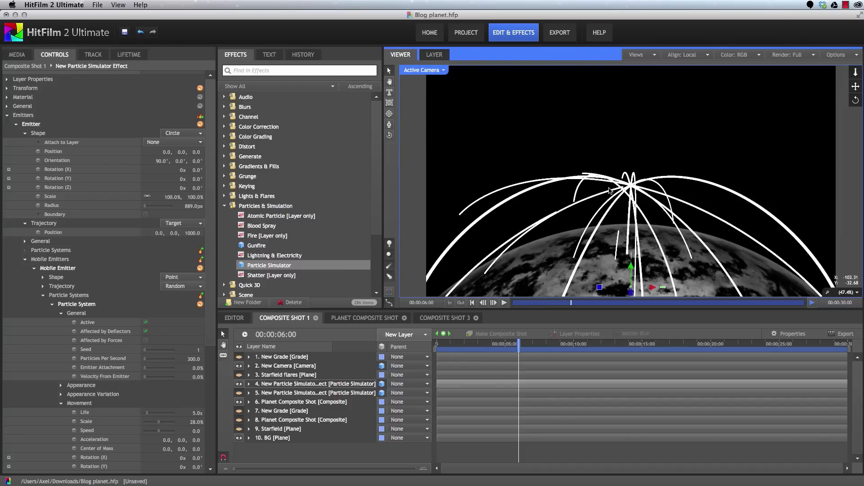
mouse_move(98, 272)
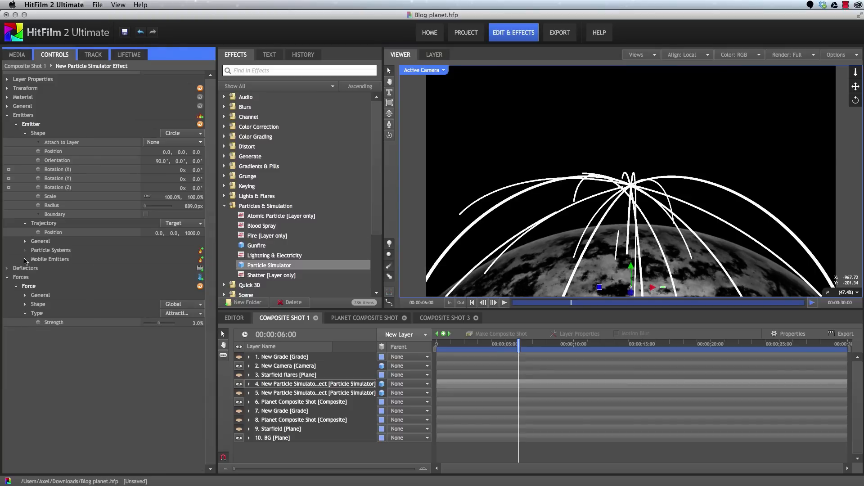
Step: Make particle Alpha vary over lifetime as a gradient with a stop at 34%
click(50, 259)
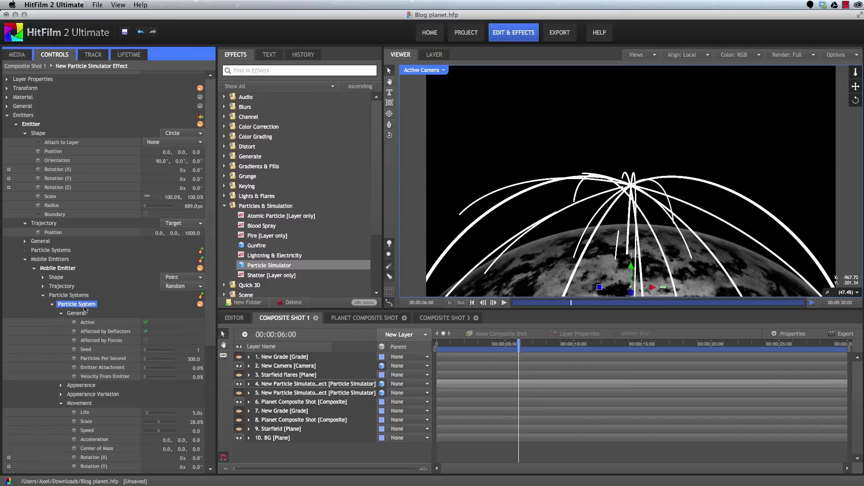
click(128, 54)
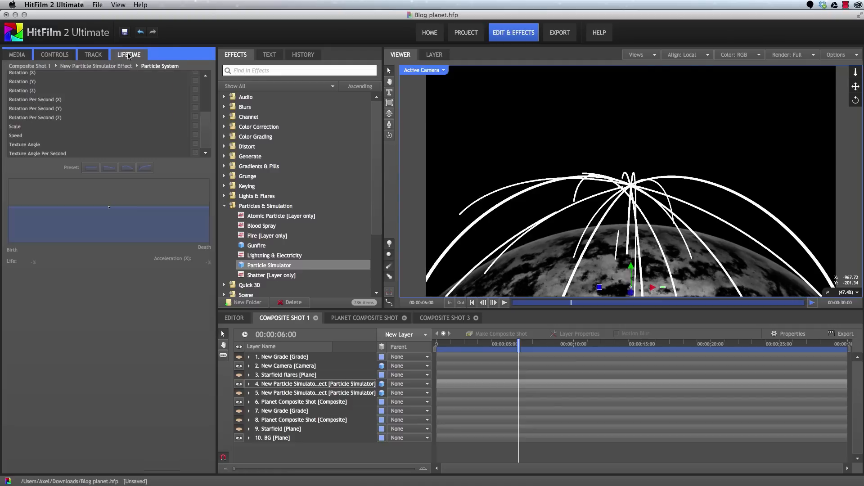
click(16, 103)
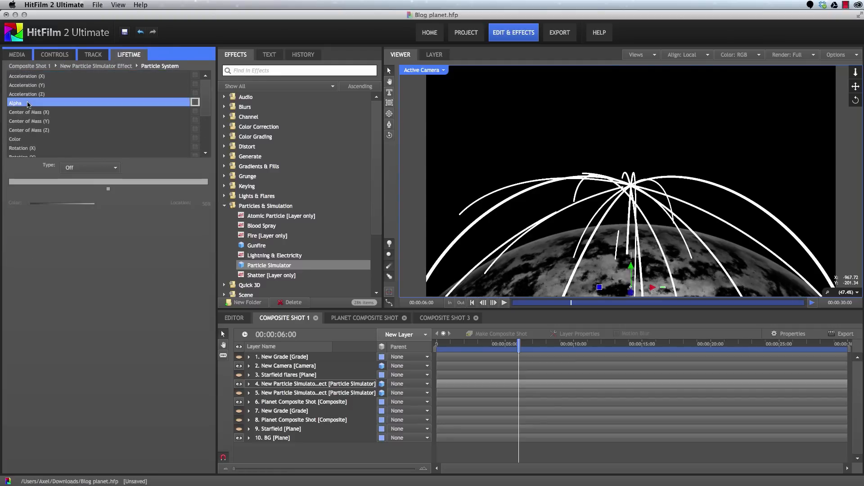
click(90, 167)
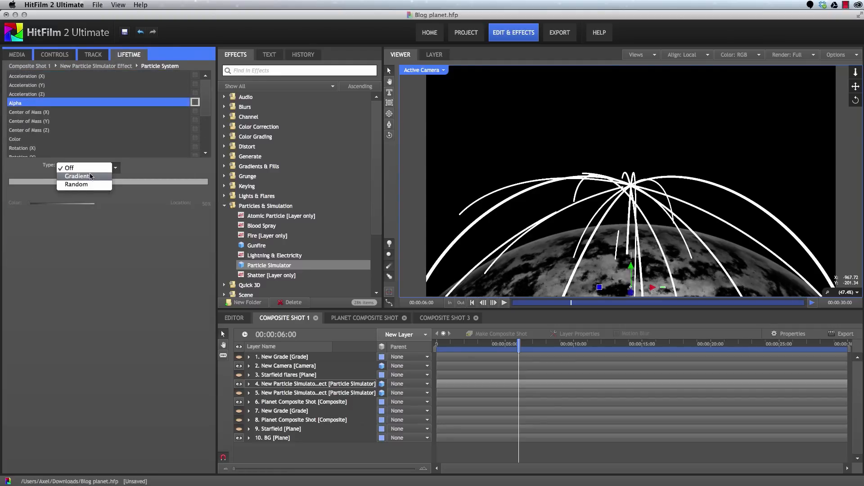
click(77, 176)
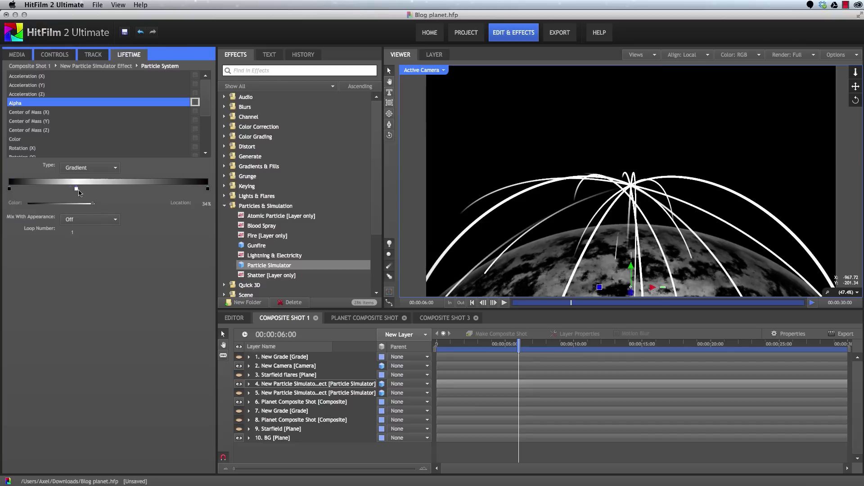
drag(76, 189, 39, 190)
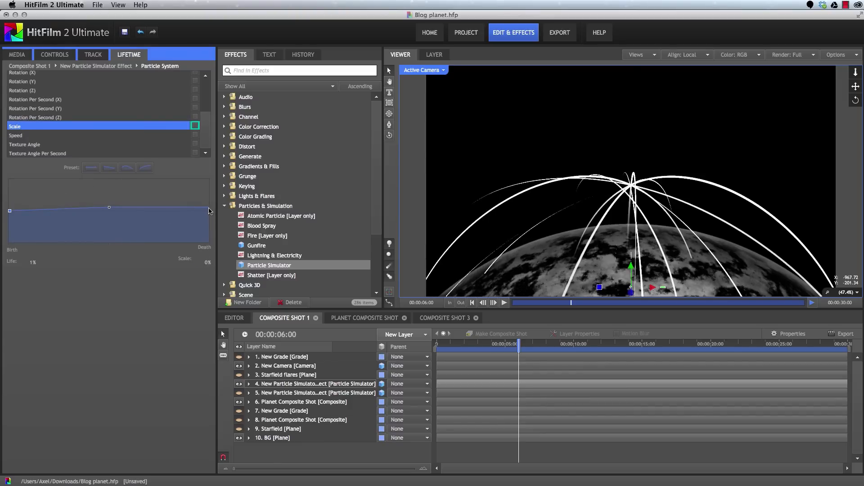
Step: Reshape the lifetime Scale curve to full size mid-life and 0% at death
drag(208, 207, 208, 209)
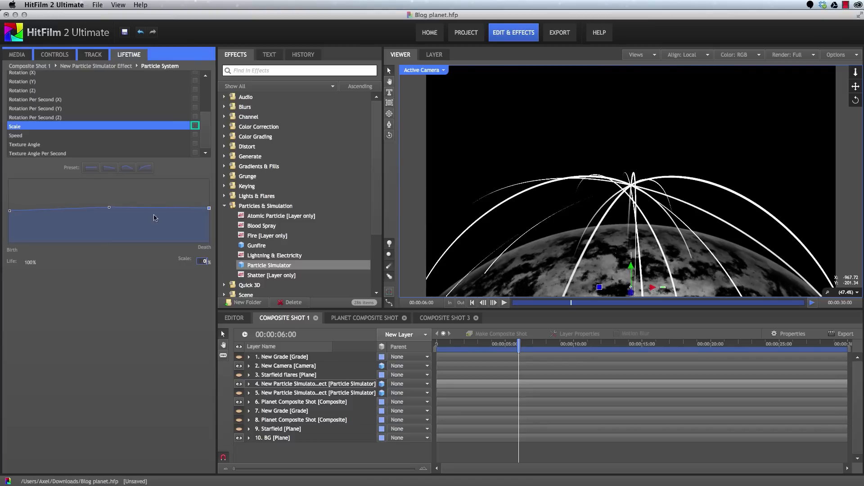
drag(109, 207, 109, 209)
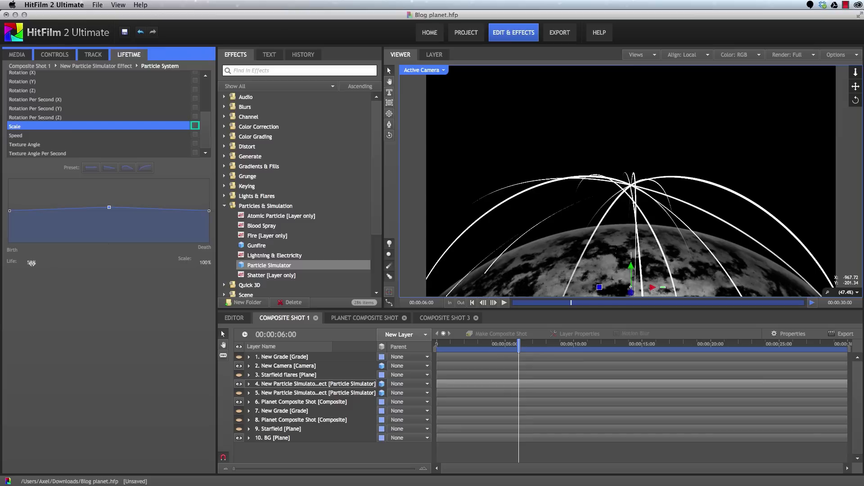
click(28, 260)
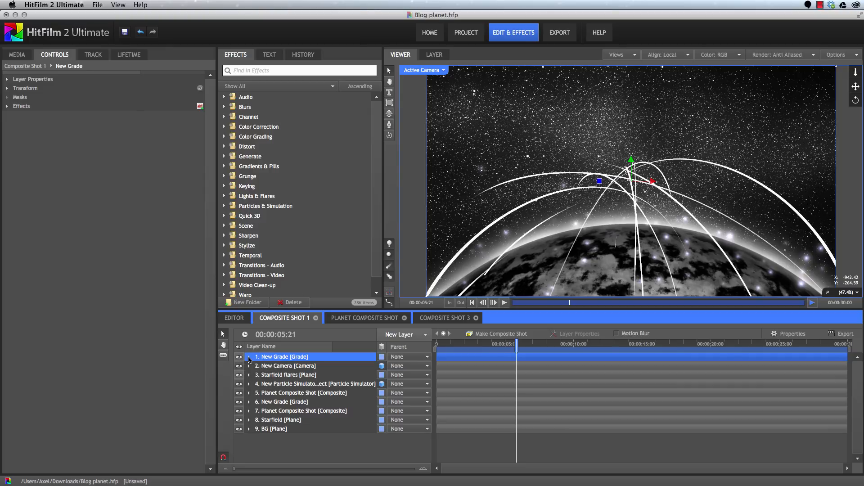
Step: Expand the New Grade layer to reveal its Glow, Wheels, Diffuse and Crush effects
click(249, 357)
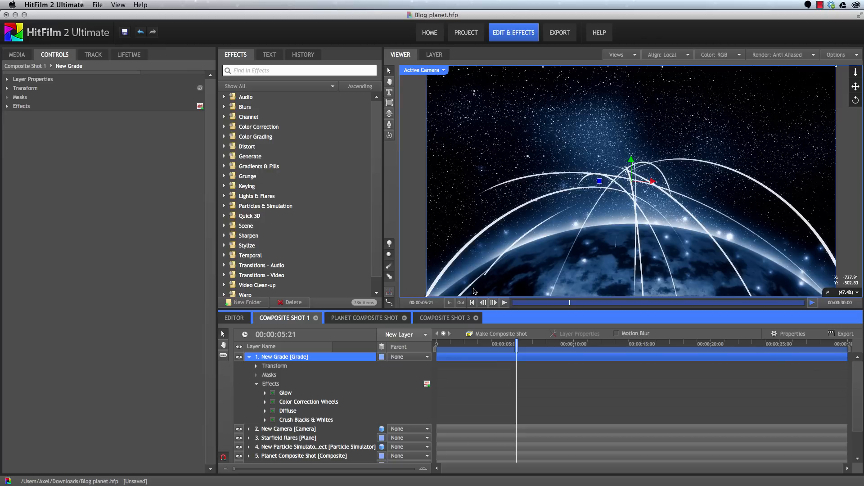
mouse_move(469, 218)
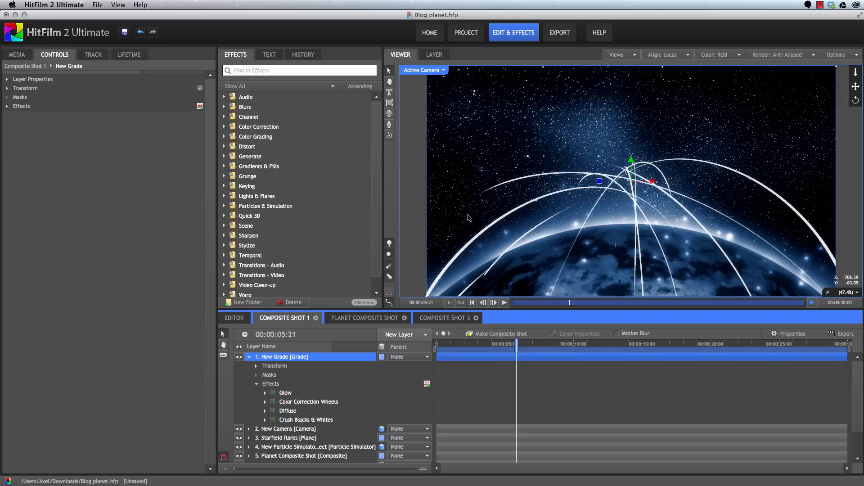